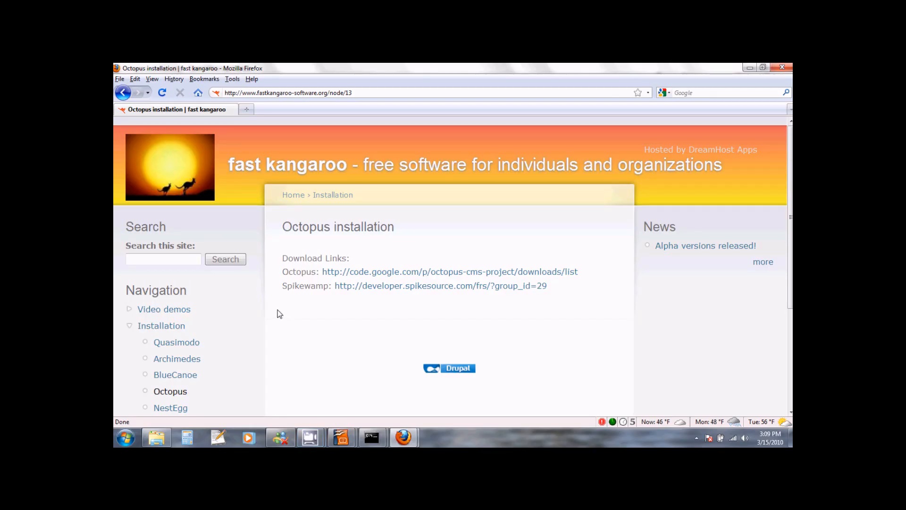
pyautogui.moveTo(134, 330)
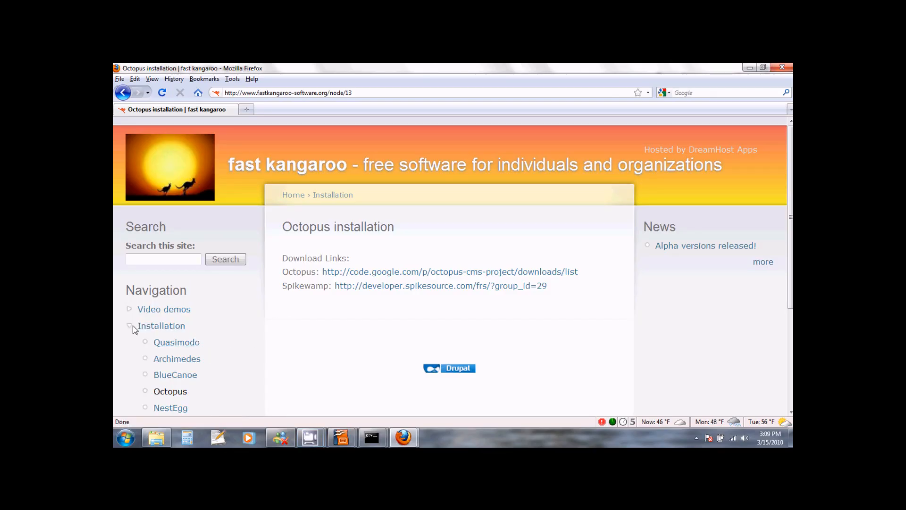
pyautogui.moveTo(171, 407)
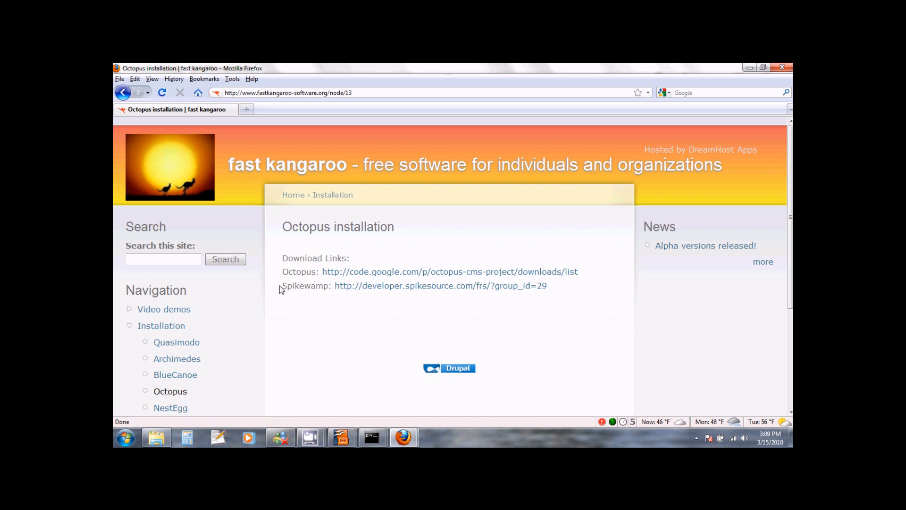
pyautogui.moveTo(284, 296)
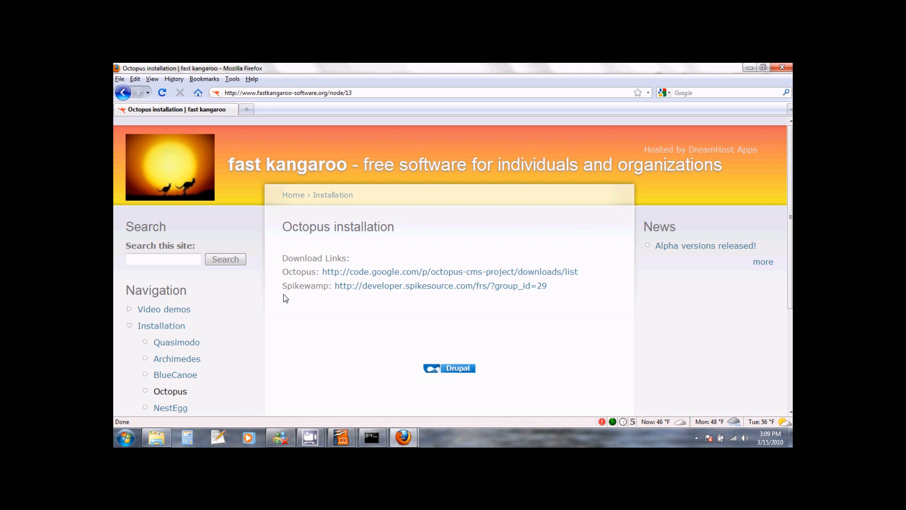
pyautogui.moveTo(387, 314)
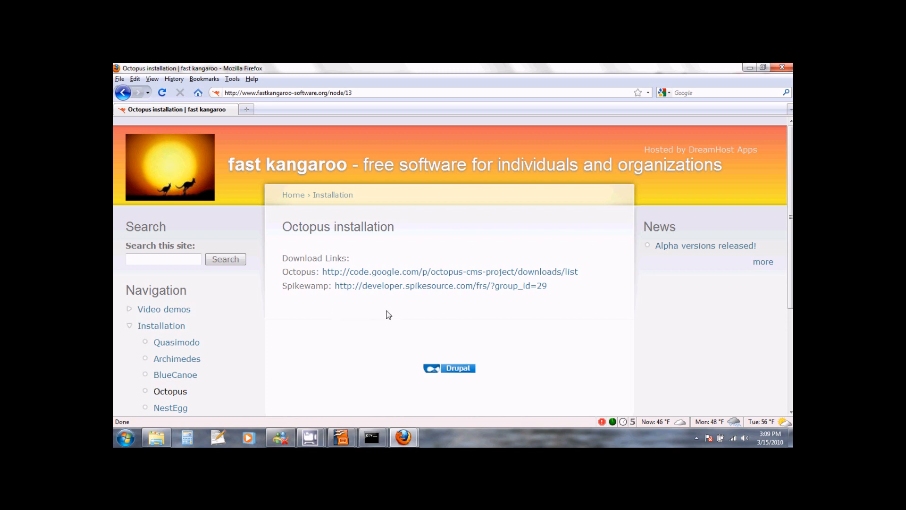
pyautogui.moveTo(405, 295)
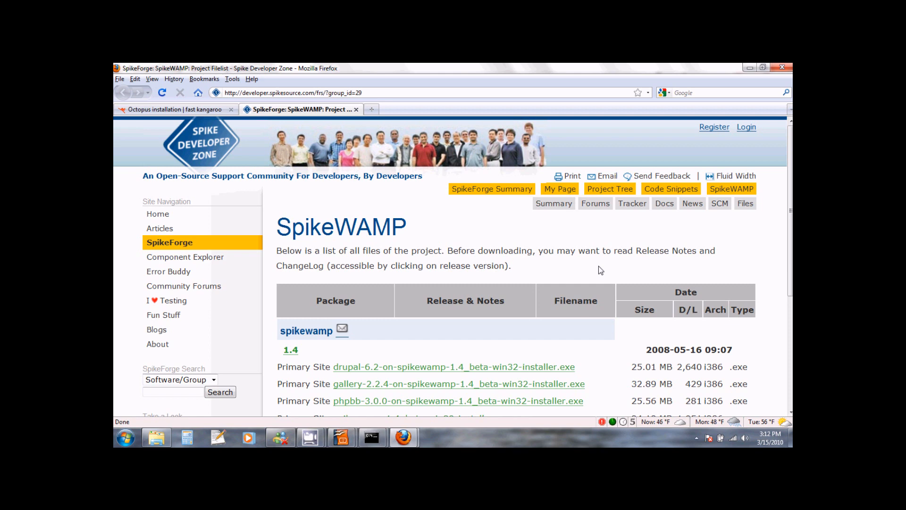
# Step: Scroll the SpikeWAMP project file list down to the 1.4 installers
pyautogui.scroll(-3)
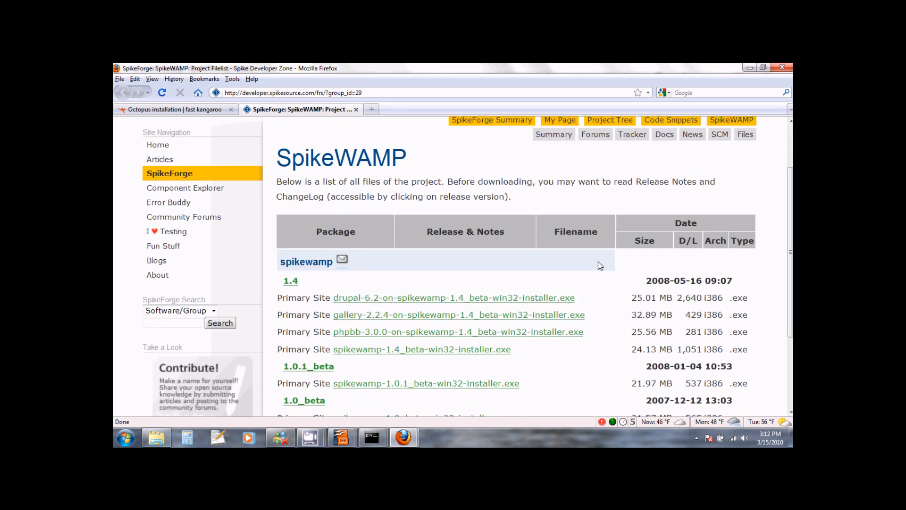
pyautogui.moveTo(583, 305)
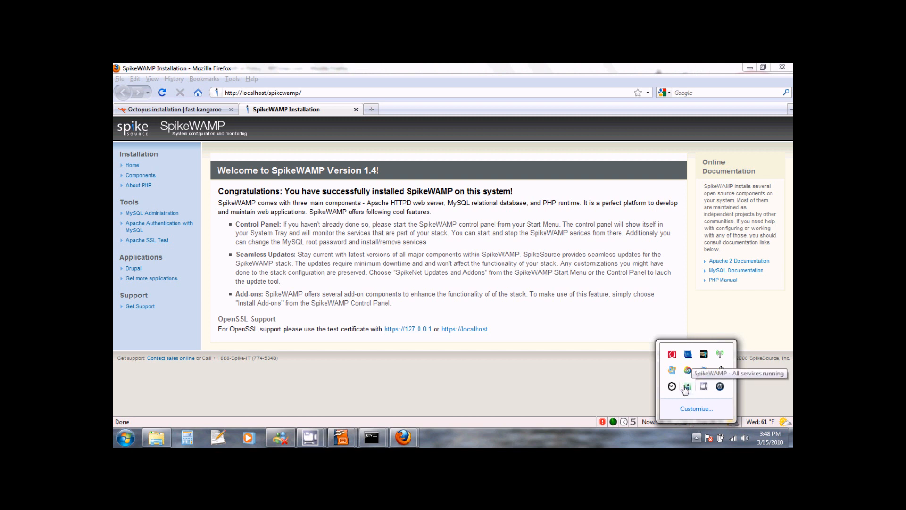
pyautogui.moveTo(688, 393)
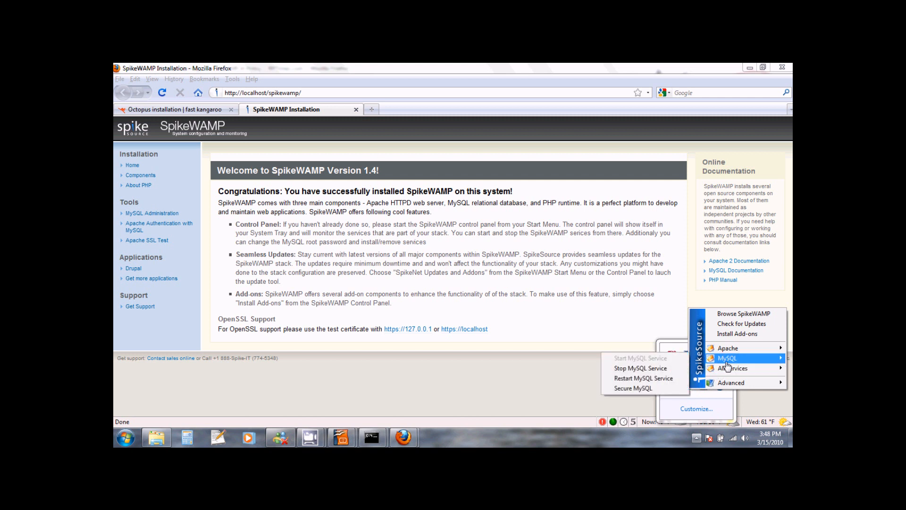
pyautogui.moveTo(633, 387)
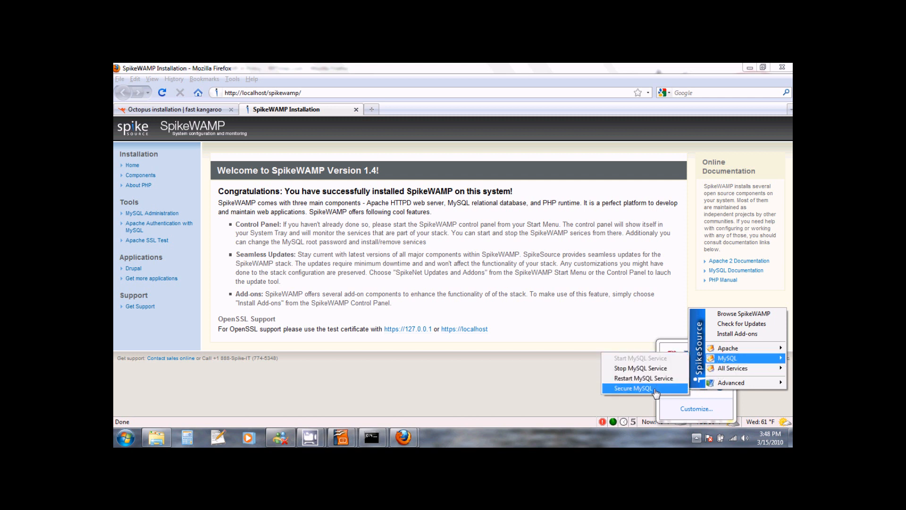
# Step: Run Secure MySQL from the SpikeWAMP tray icon's MySQL submenu
pyautogui.click(634, 388)
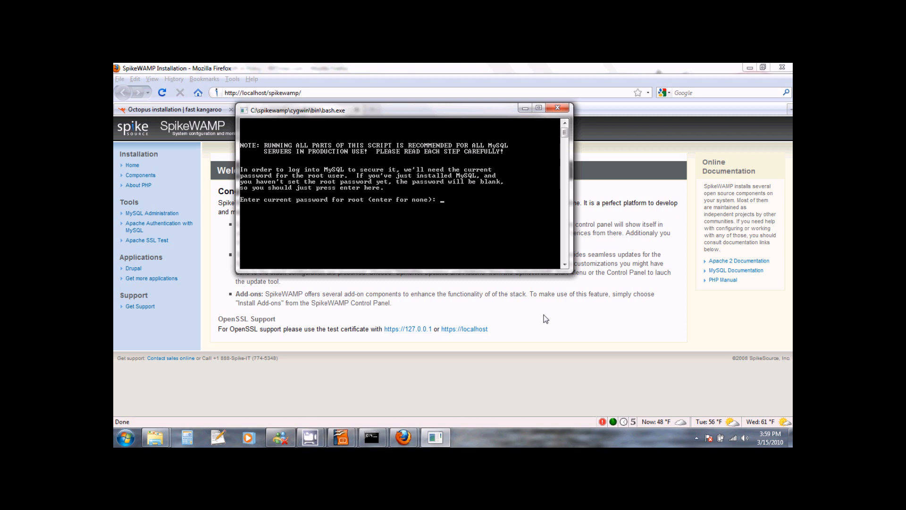
# Step: Accept the blank root password, confirm the new one, answer the prompts and close the console
pyautogui.press('Return')
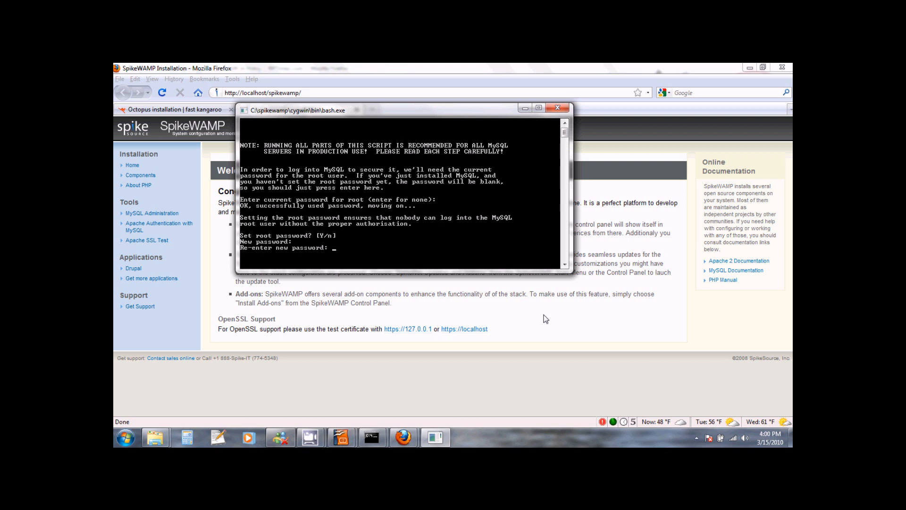
pyautogui.press('Return')
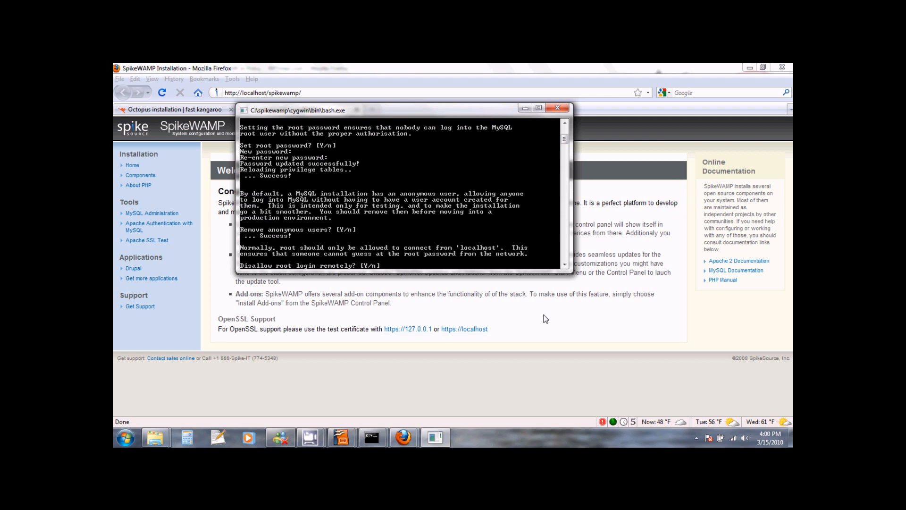
pyautogui.click(557, 108)
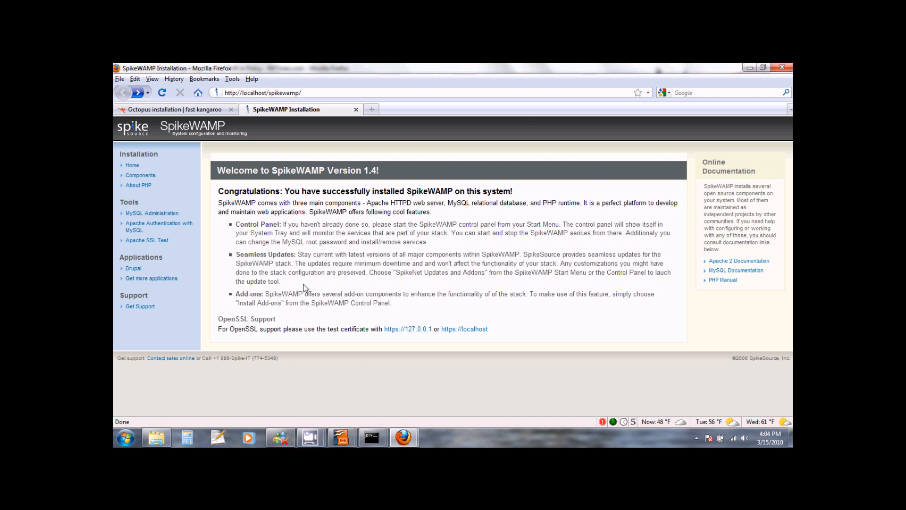
pyautogui.moveTo(219, 286)
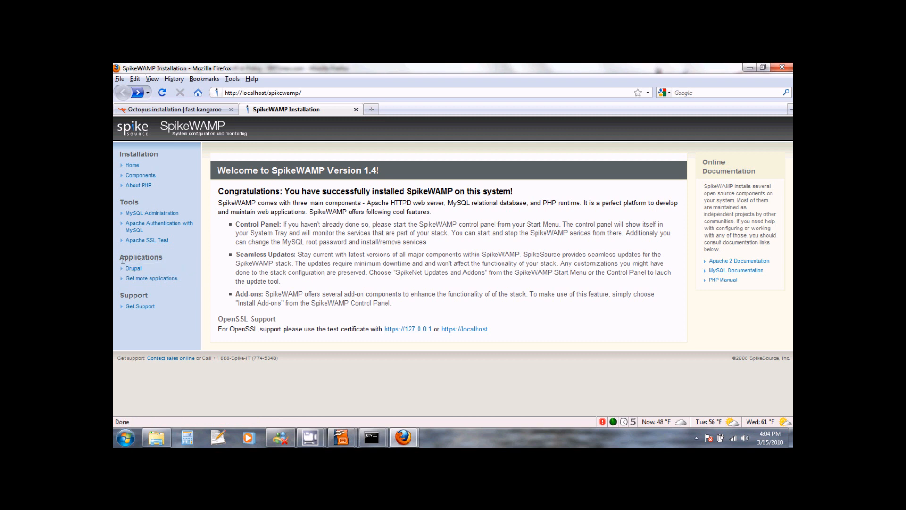
pyautogui.moveTo(160, 261)
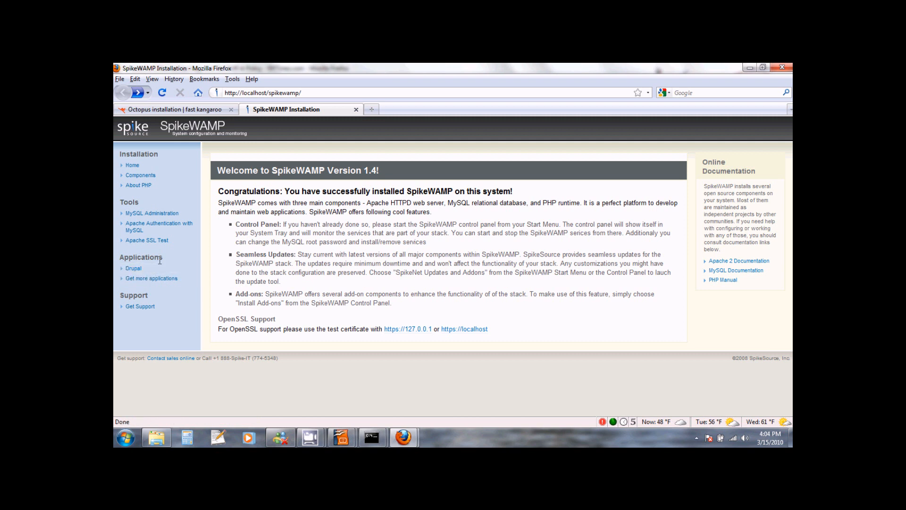
pyautogui.moveTo(133, 268)
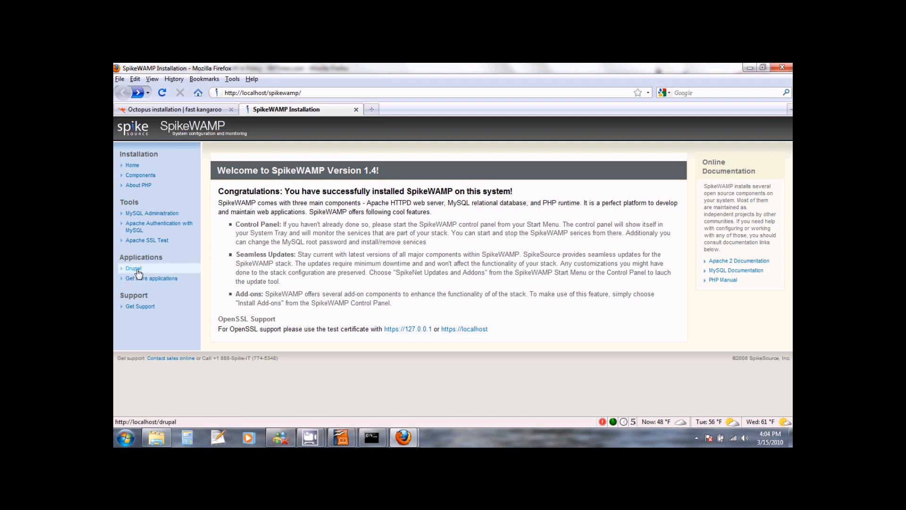
# Step: Start the bundled Drupal installer from the SpikeWAMP welcome page's Applications list
pyautogui.click(133, 268)
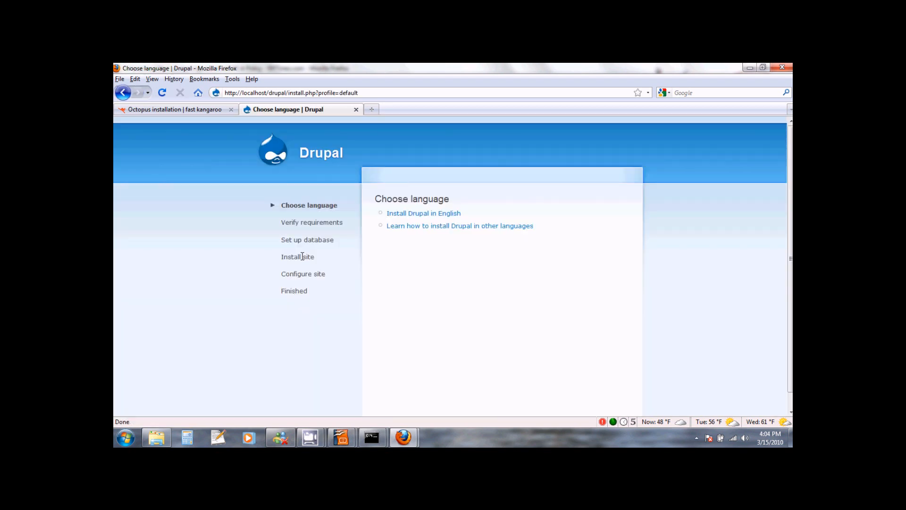
pyautogui.moveTo(405, 268)
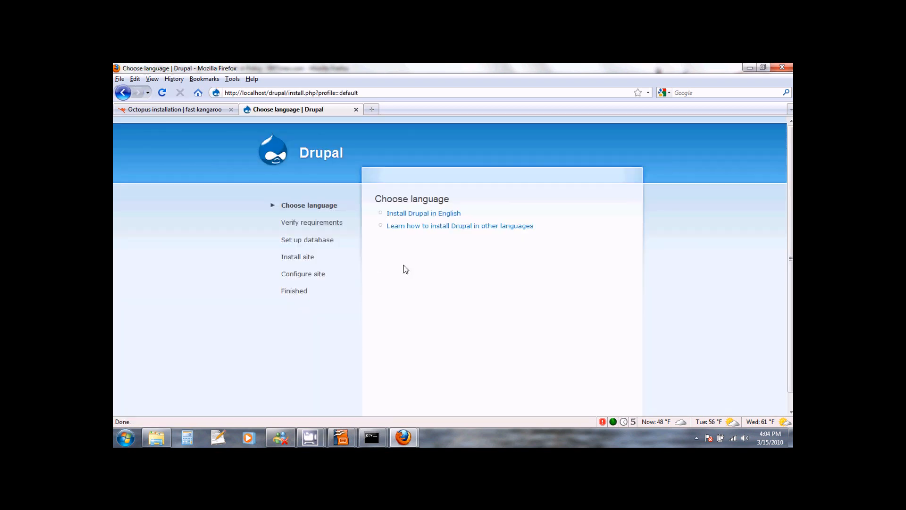
pyautogui.moveTo(534, 209)
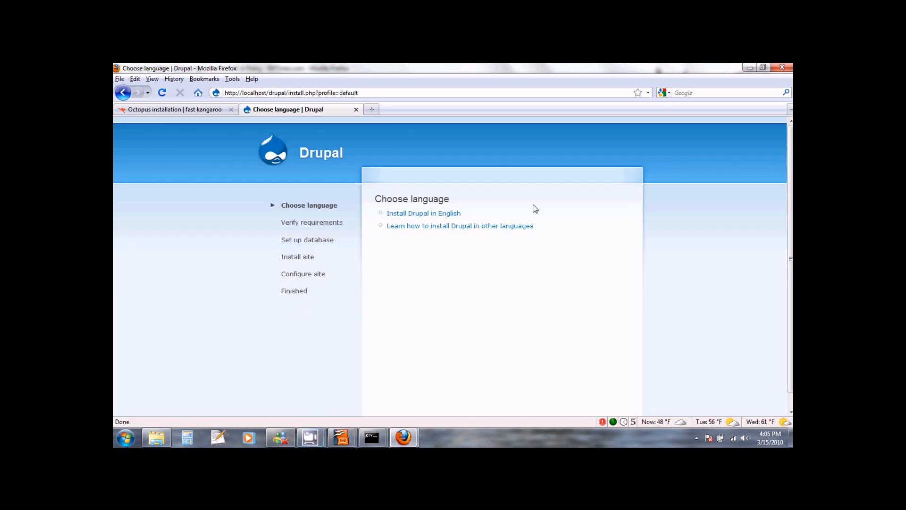
pyautogui.moveTo(424, 213)
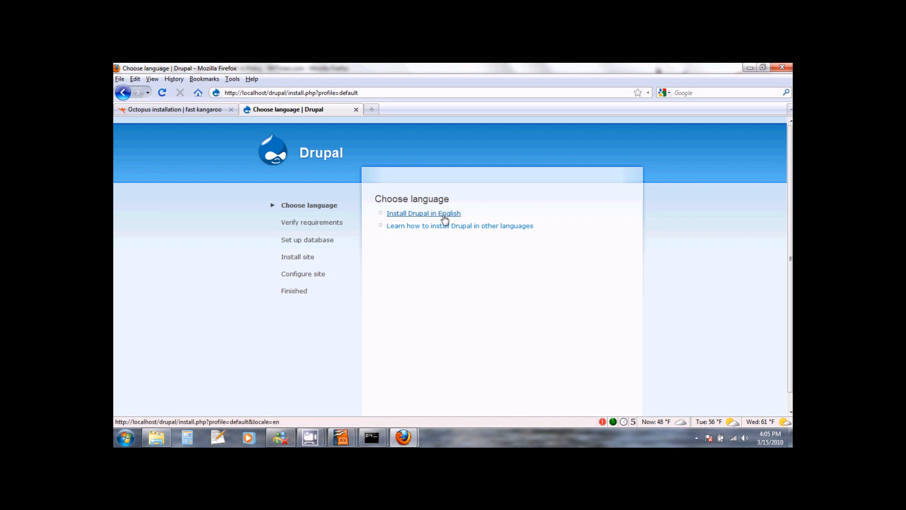
# Step: Install Drupal in English and save the database configuration for database drupal, user drupaladmin
pyautogui.click(424, 213)
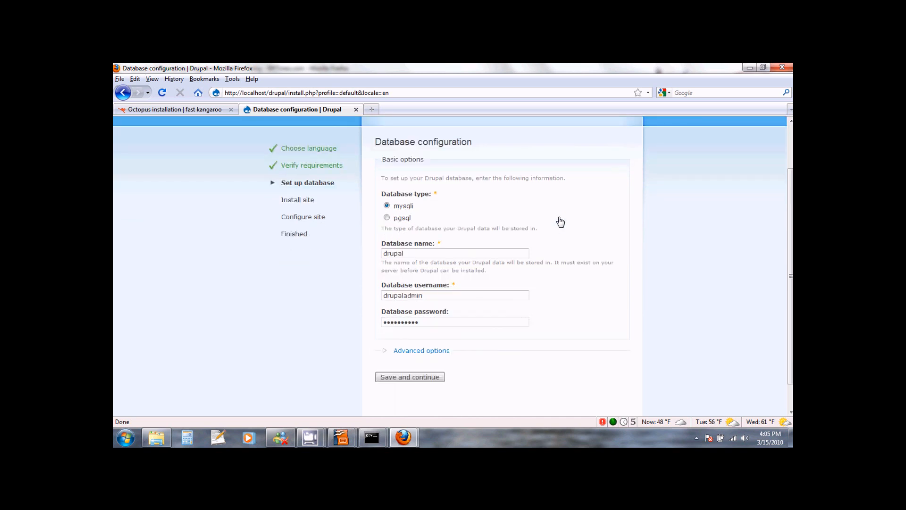
pyautogui.scroll(-3)
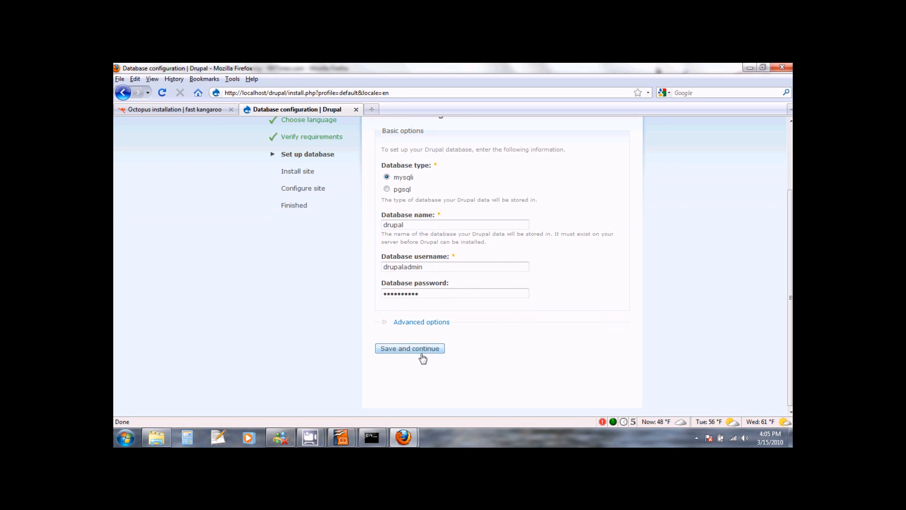
pyautogui.click(409, 348)
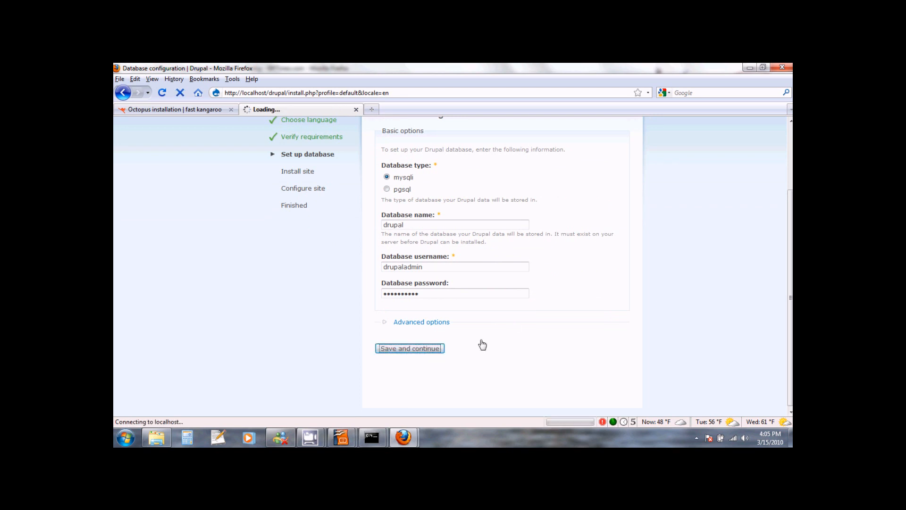
pyautogui.click(410, 348)
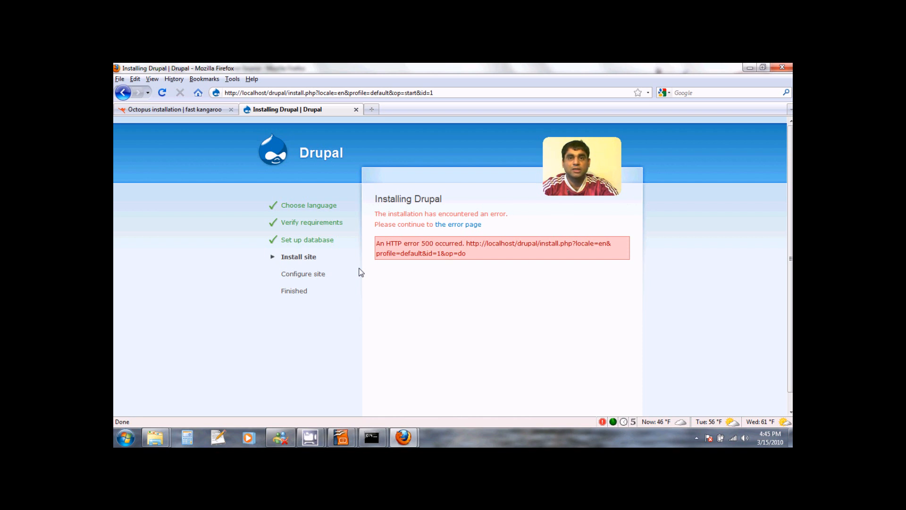
pyautogui.moveTo(351, 193)
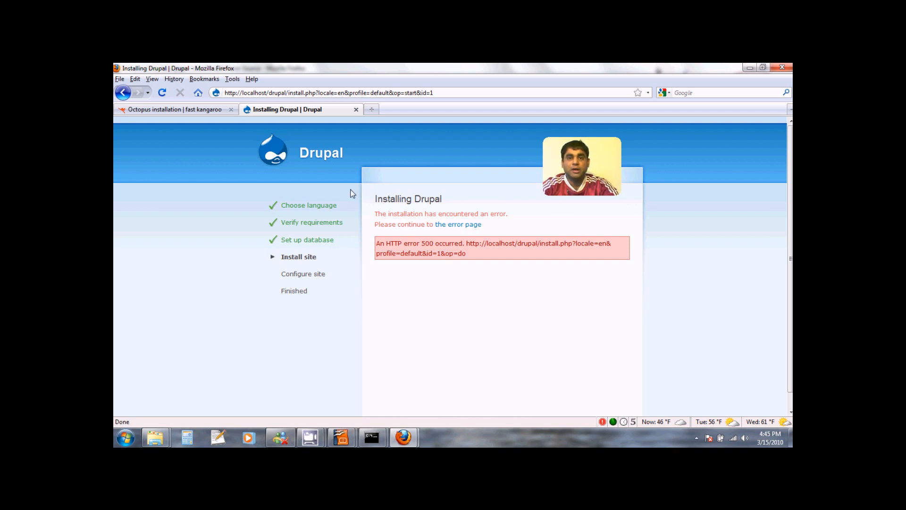
pyautogui.moveTo(356, 210)
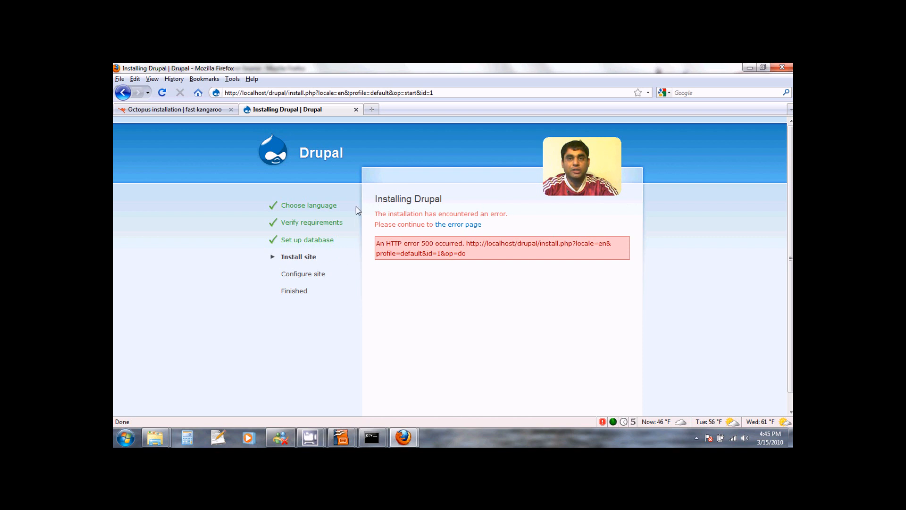
pyautogui.moveTo(345, 260)
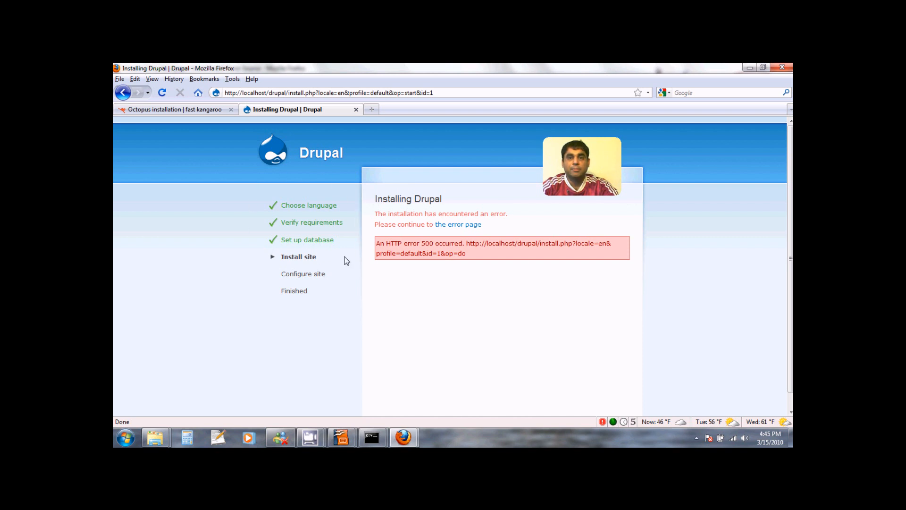
pyautogui.moveTo(346, 251)
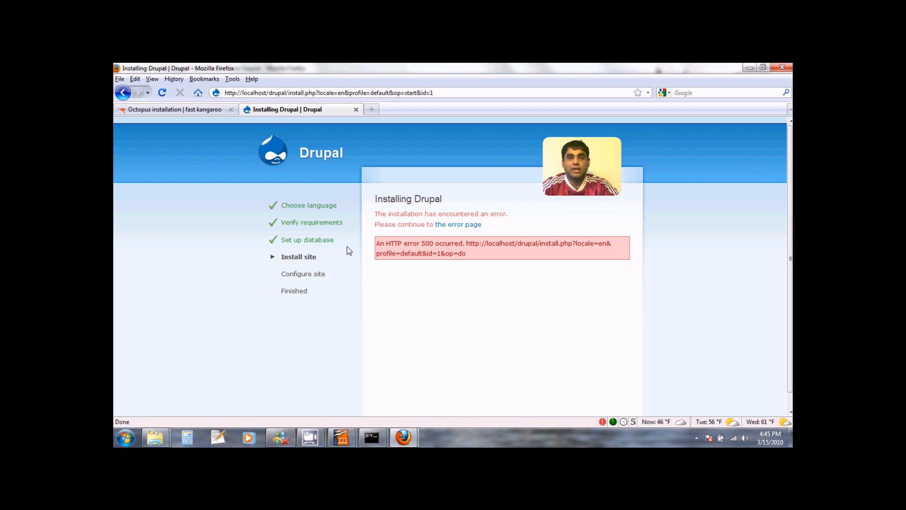
pyautogui.moveTo(321, 156)
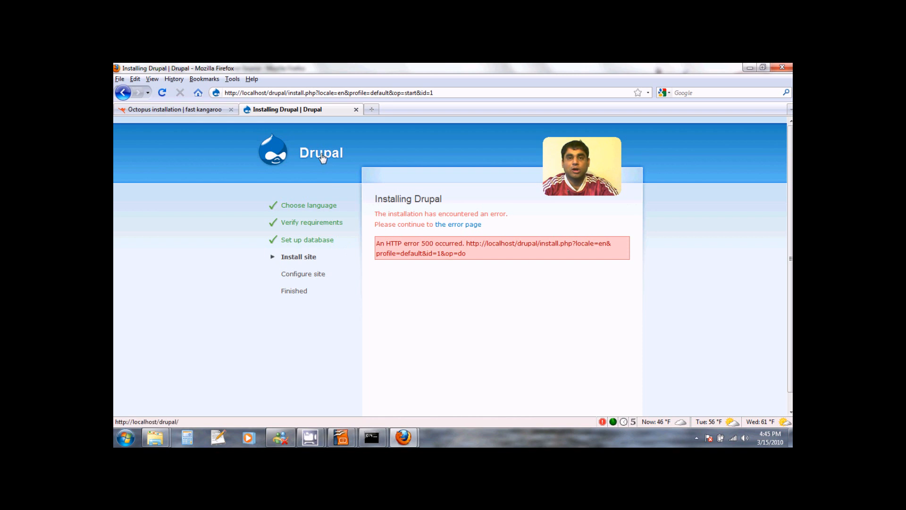
# Step: Leave the HTTP 500 error page for the new Drupal site at localhost/drupal
pyautogui.click(321, 153)
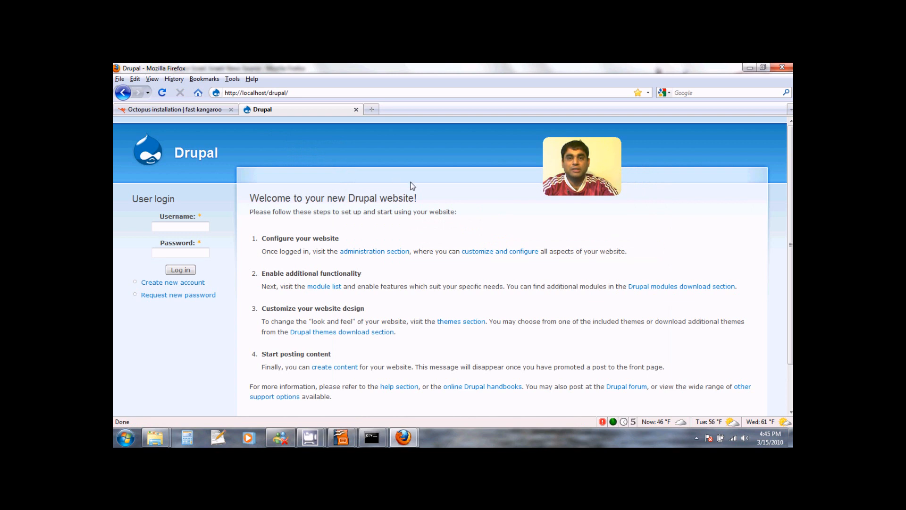
pyautogui.moveTo(419, 185)
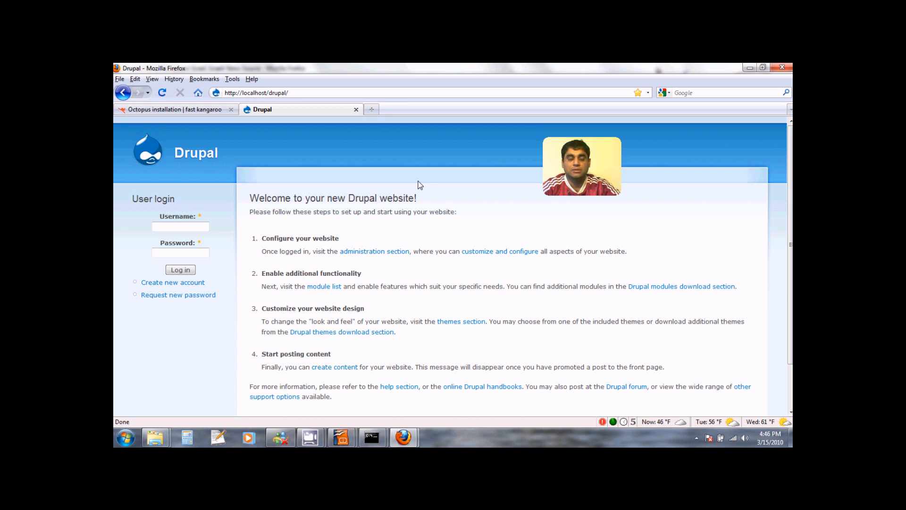
# Step: Switch back to the 'Octopus installation | fast kangaroo' page
pyautogui.click(174, 110)
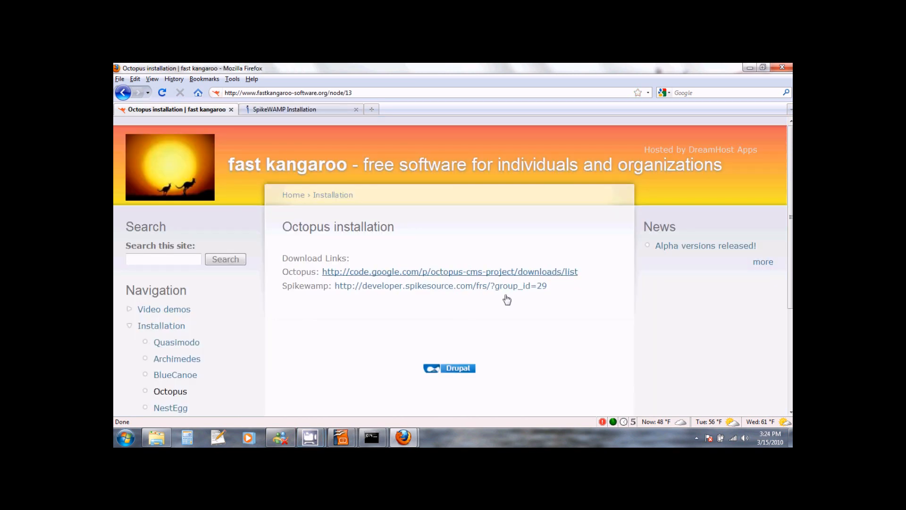
pyautogui.moveTo(561, 302)
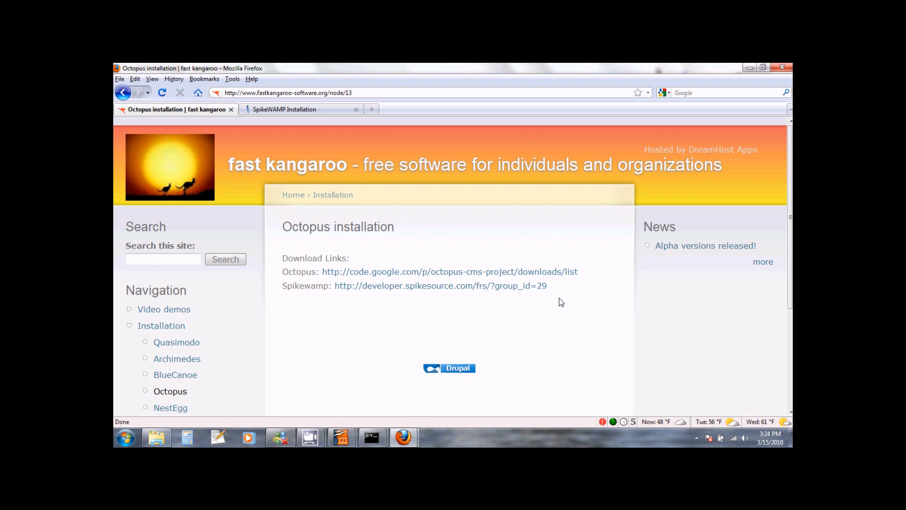
pyautogui.moveTo(375, 272)
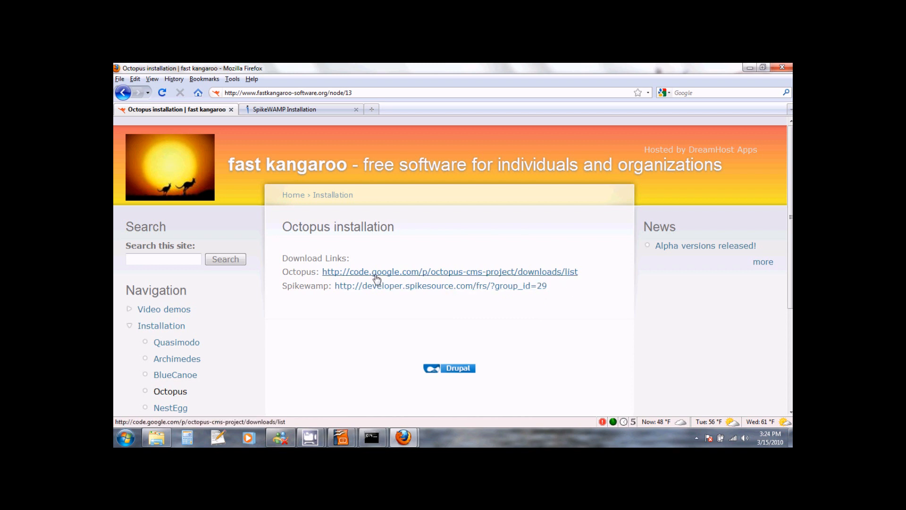
pyautogui.moveTo(482, 280)
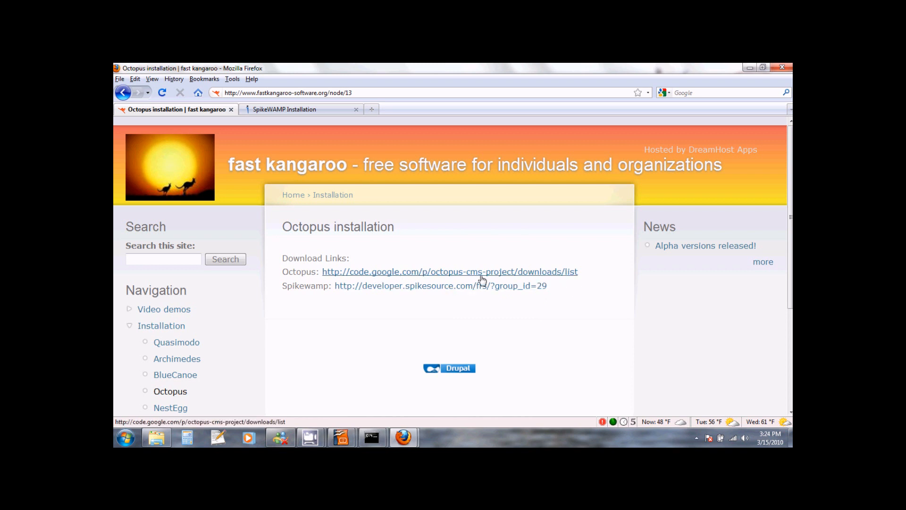
# Step: Follow the code.google.com link to the Octopus project downloads list
pyautogui.click(449, 272)
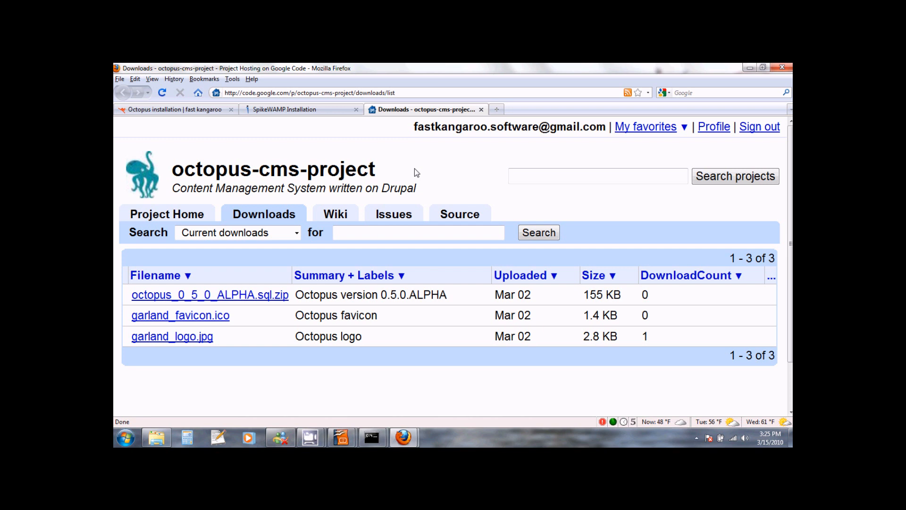
pyautogui.moveTo(381, 309)
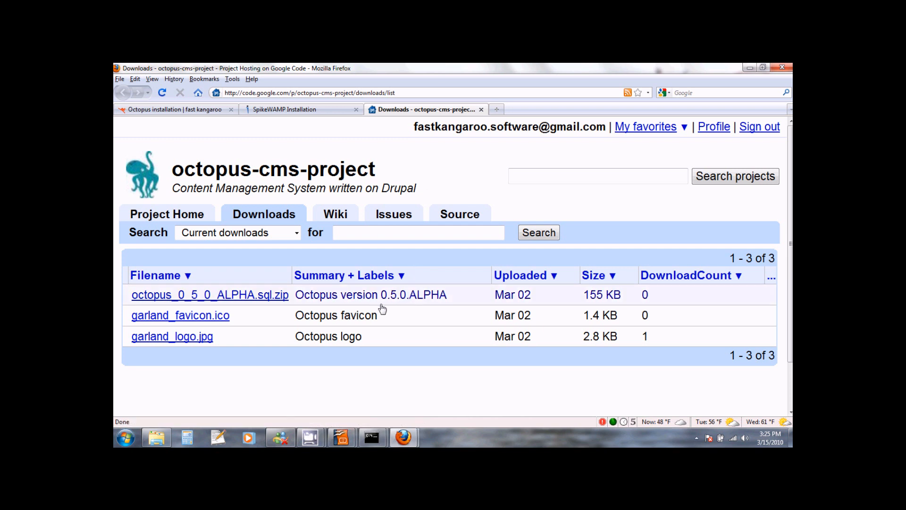
pyautogui.moveTo(340, 310)
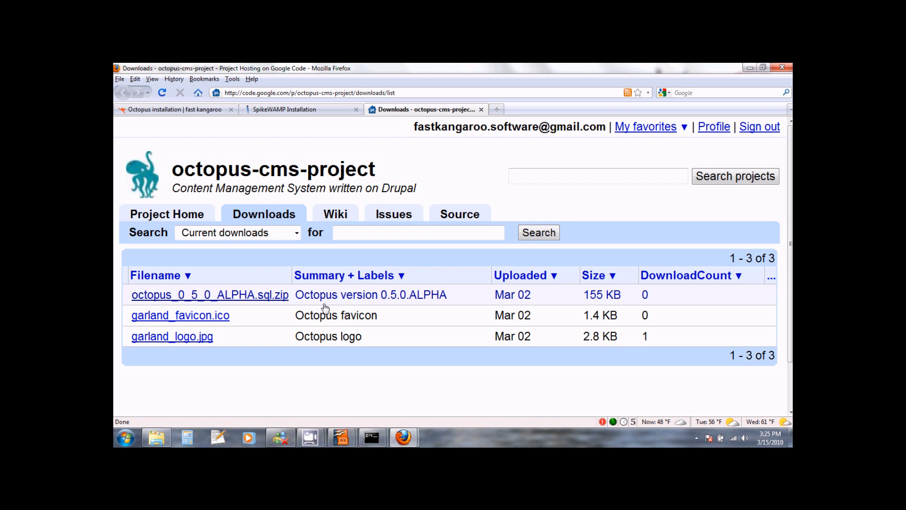
pyautogui.moveTo(444, 305)
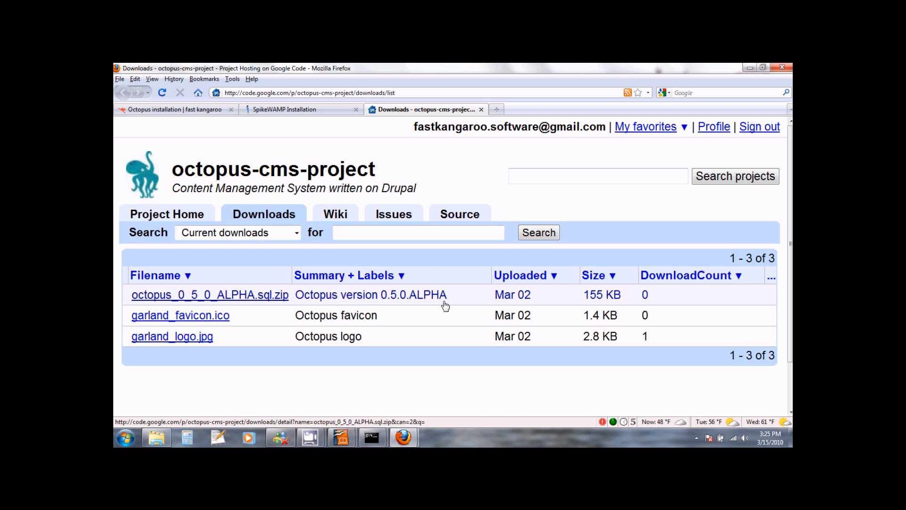
pyautogui.moveTo(401, 307)
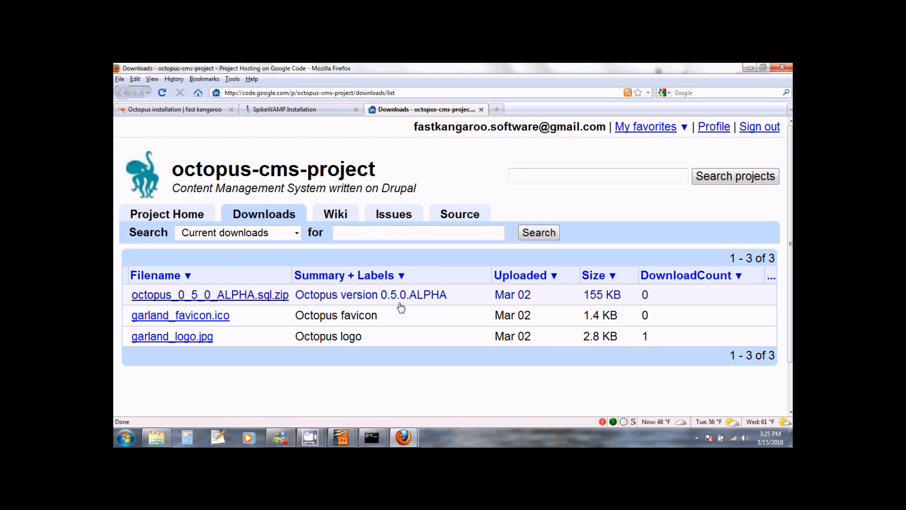
pyautogui.moveTo(172, 300)
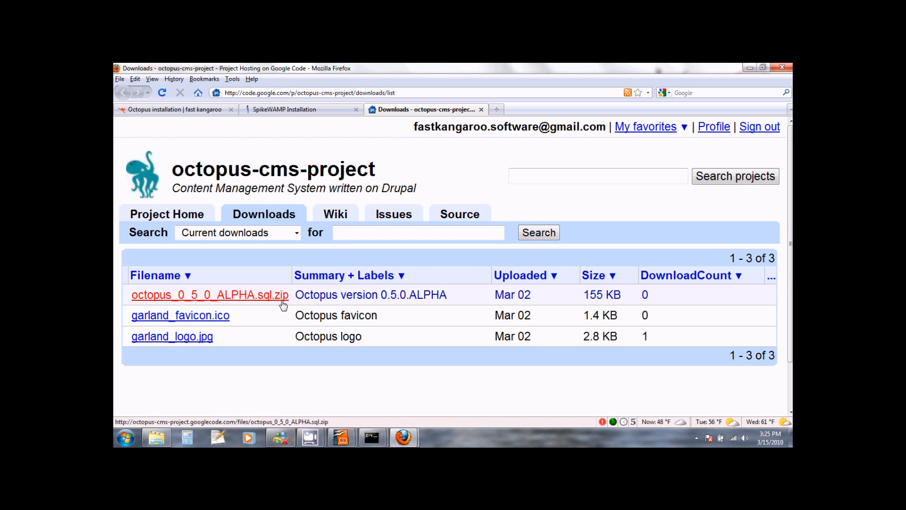
pyautogui.moveTo(267, 302)
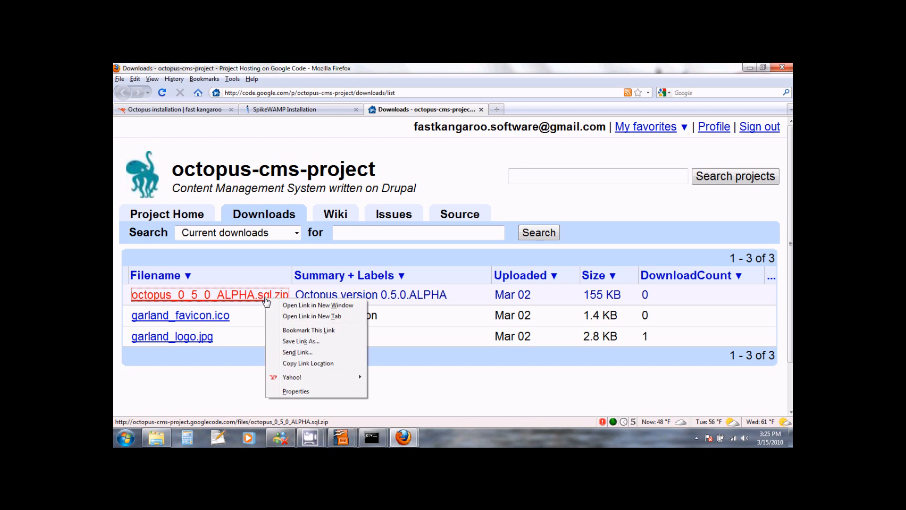
pyautogui.moveTo(300, 341)
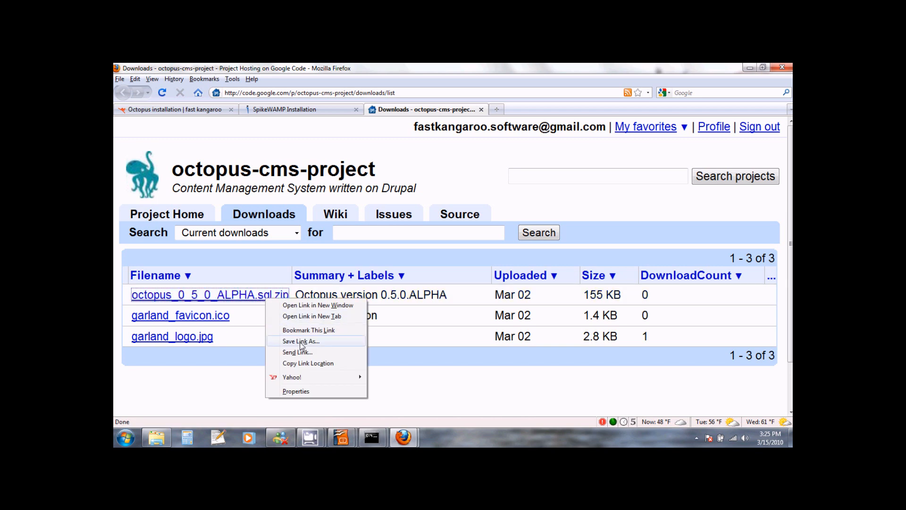
# Step: Save octopus_0_5_0_ALPHA.sql.zip to the Desktop via Save Link As
pyautogui.click(301, 341)
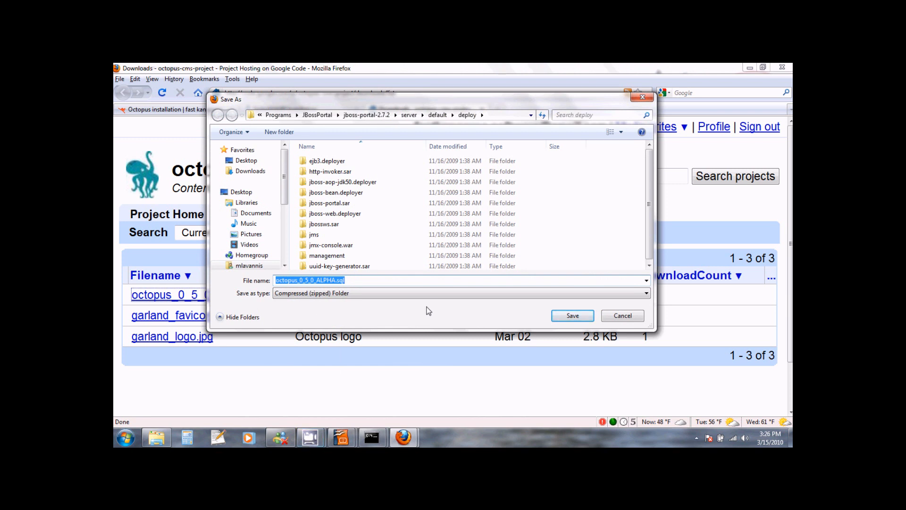
pyautogui.moveTo(199, 239)
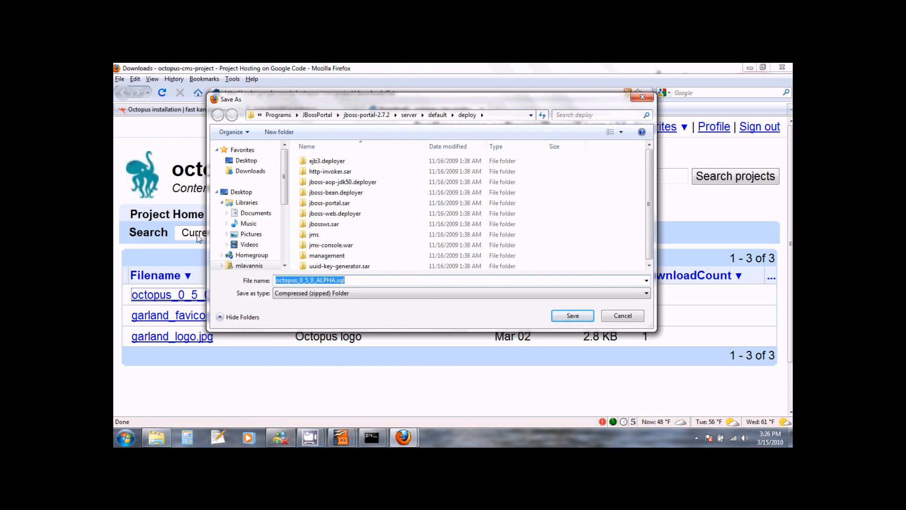
pyautogui.click(246, 160)
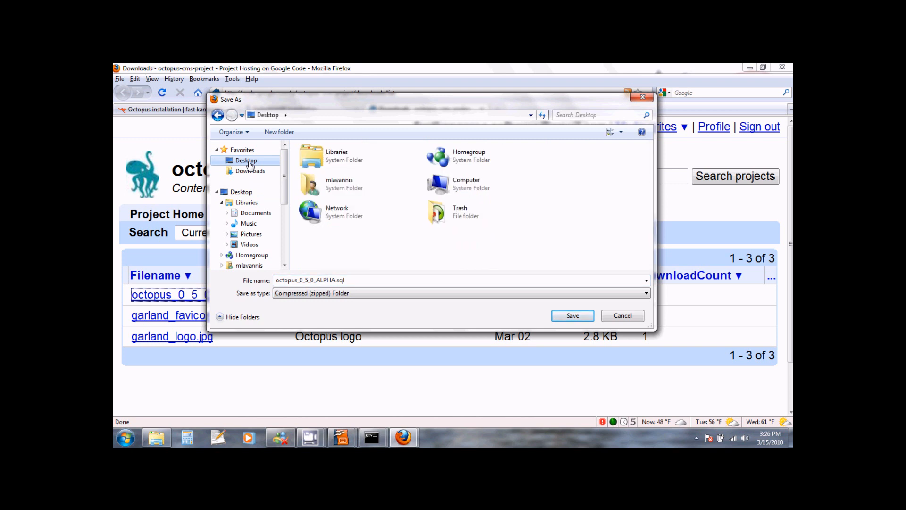
pyautogui.moveTo(571, 315)
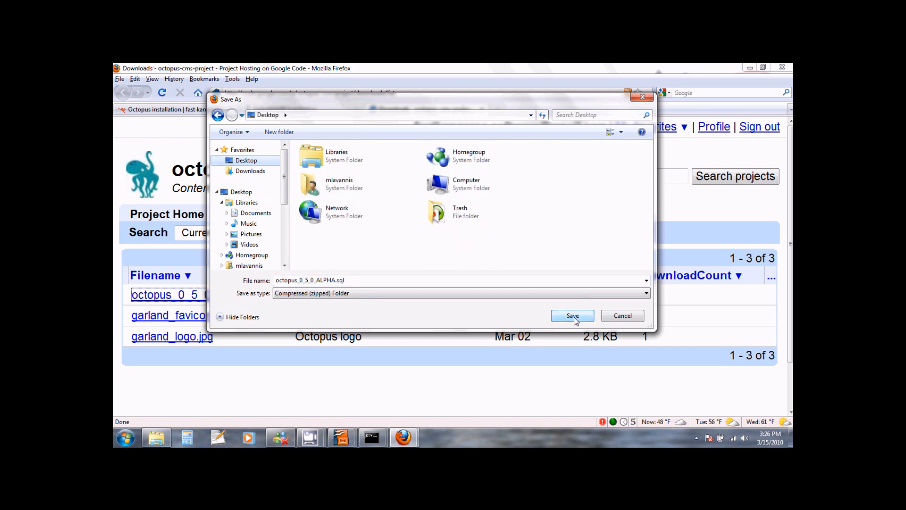
pyautogui.click(572, 315)
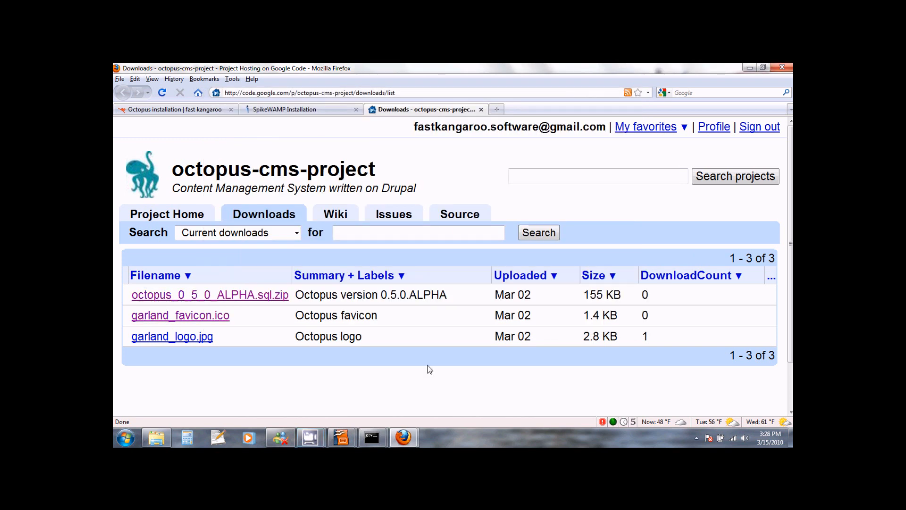
pyautogui.moveTo(337, 323)
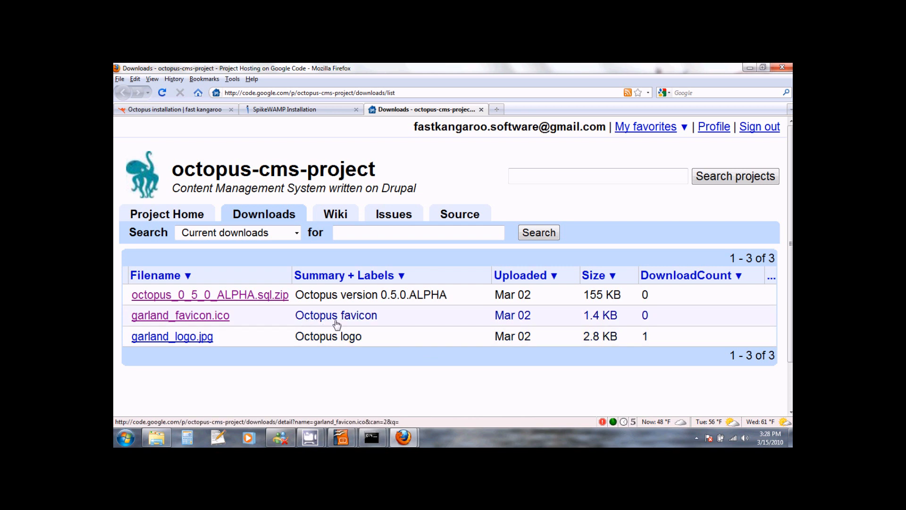
pyautogui.moveTo(365, 324)
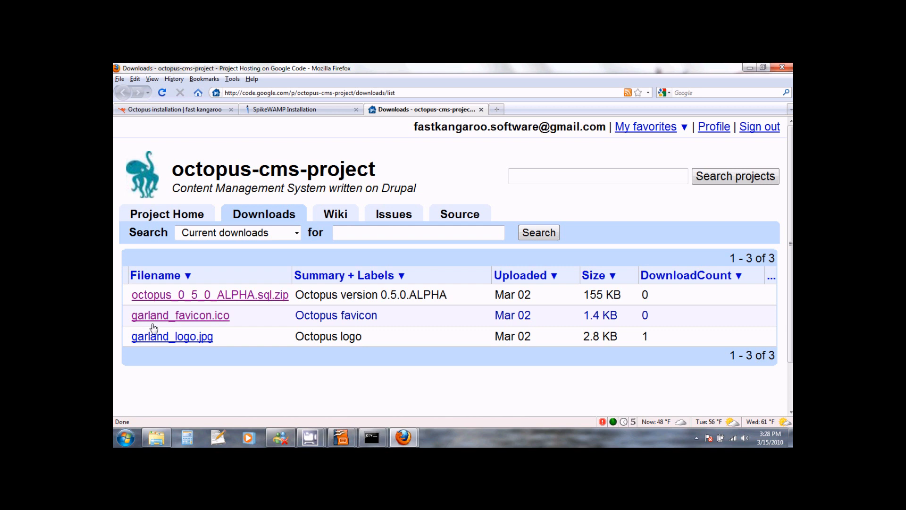
pyautogui.moveTo(212, 328)
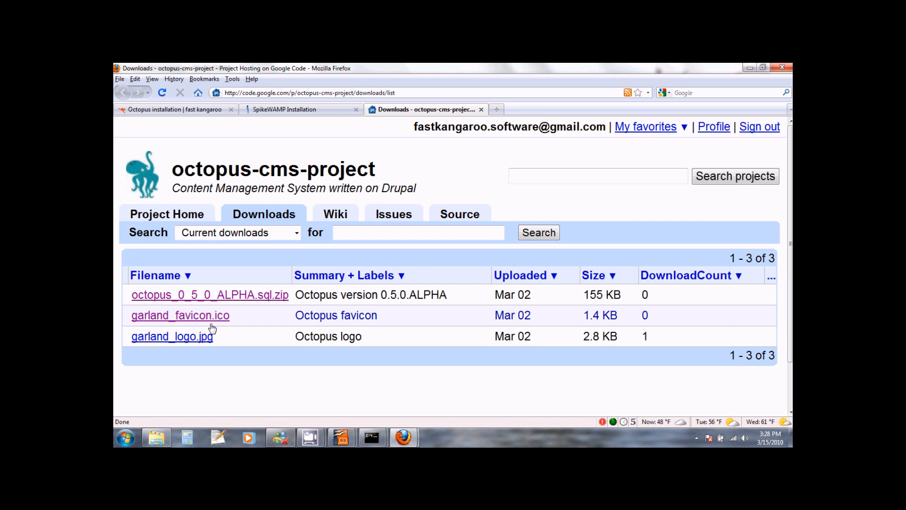
pyautogui.moveTo(225, 330)
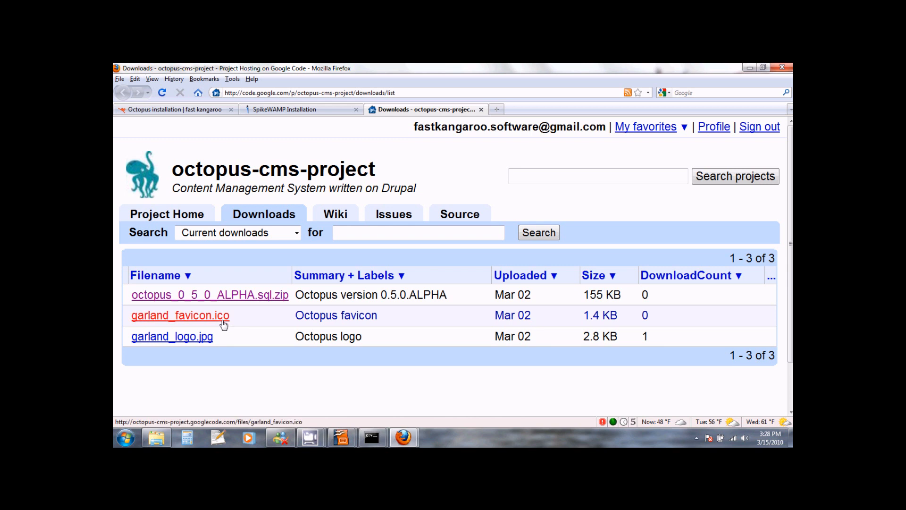
# Step: Choose Save Link As on garland_favicon.ico to bring up its save dialog
pyautogui.rightClick(180, 315)
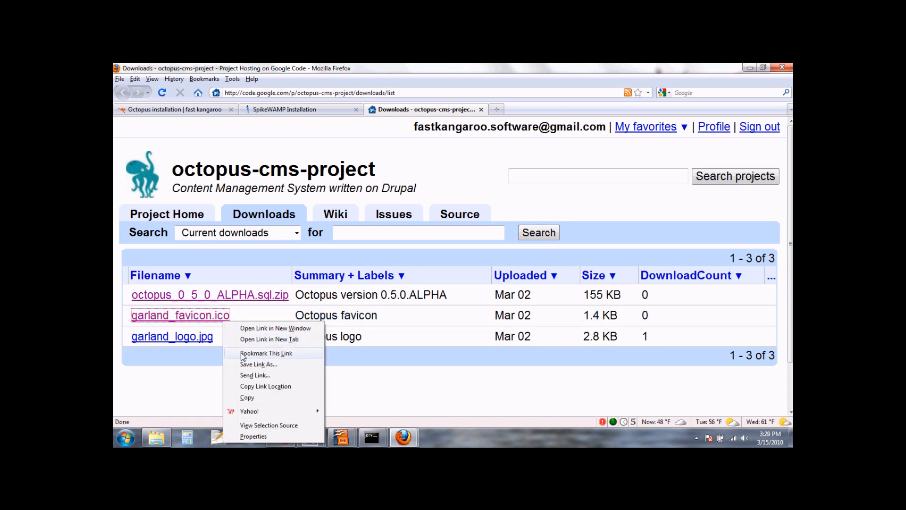
pyautogui.click(259, 363)
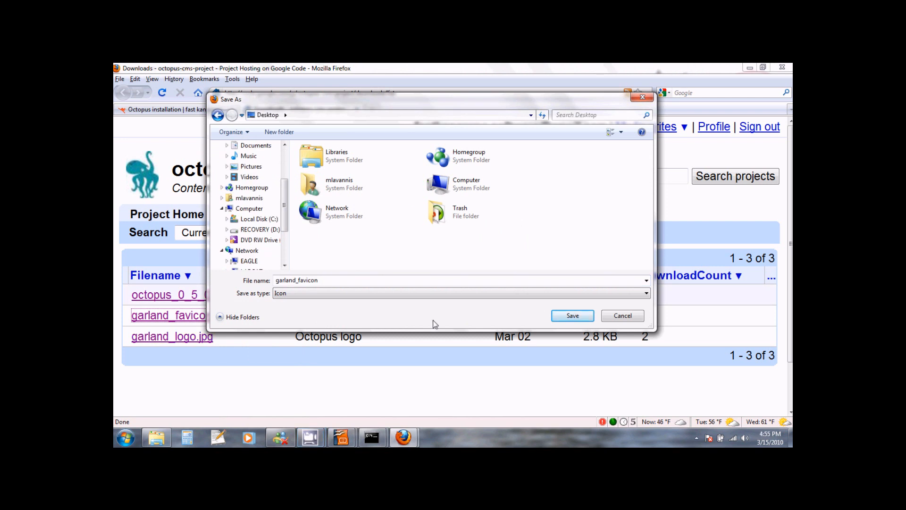
pyautogui.moveTo(430, 321)
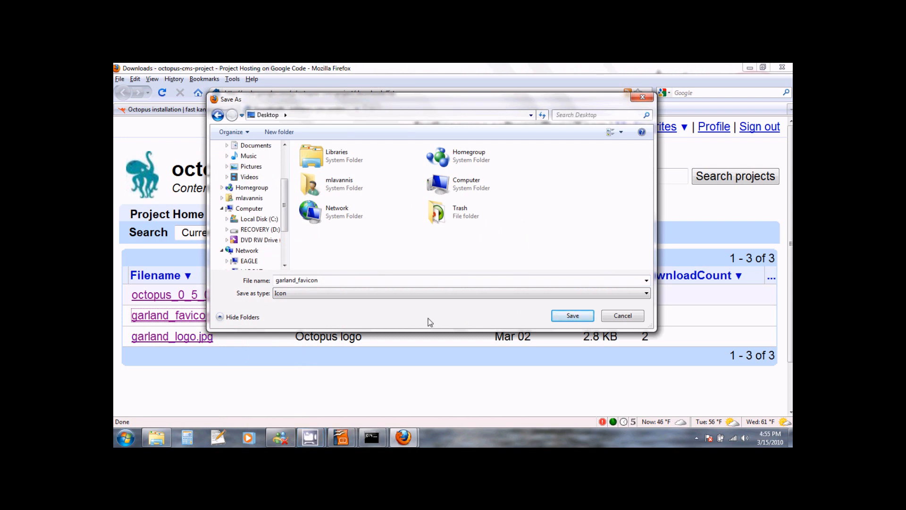
pyautogui.moveTo(392, 329)
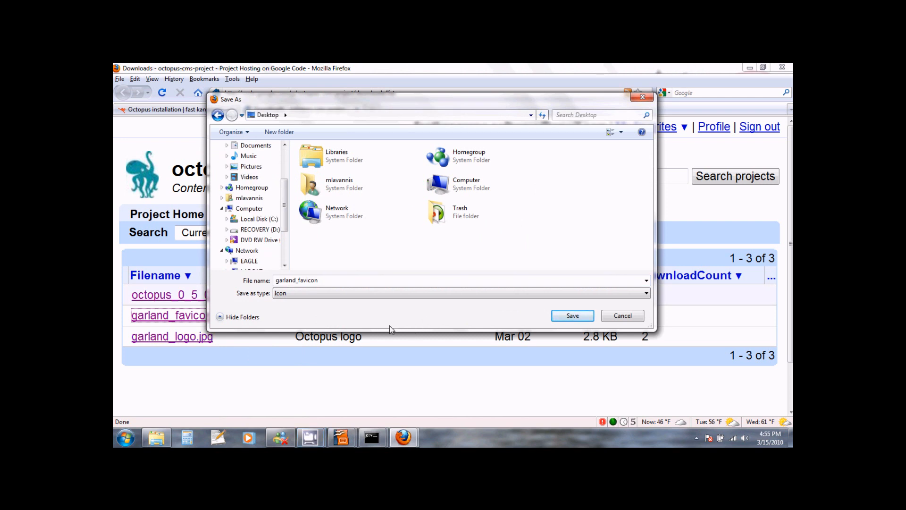
pyautogui.moveTo(267, 324)
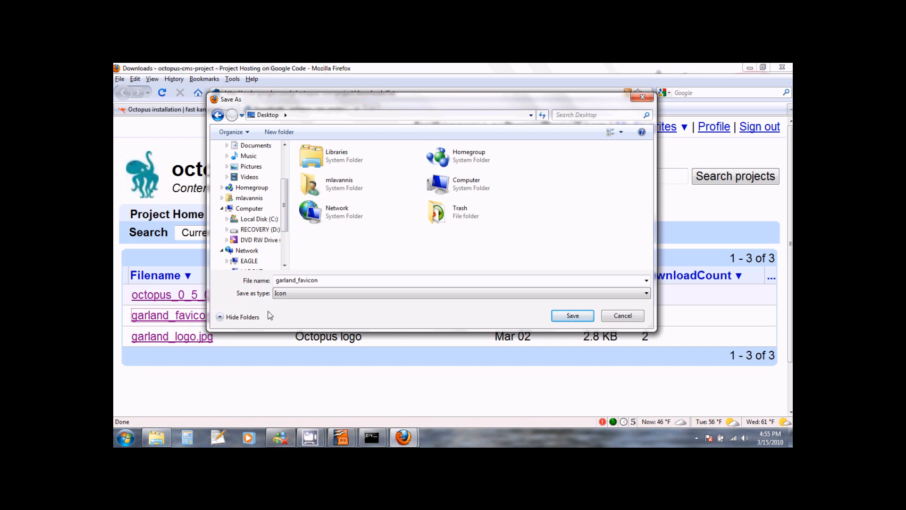
pyautogui.moveTo(254, 218)
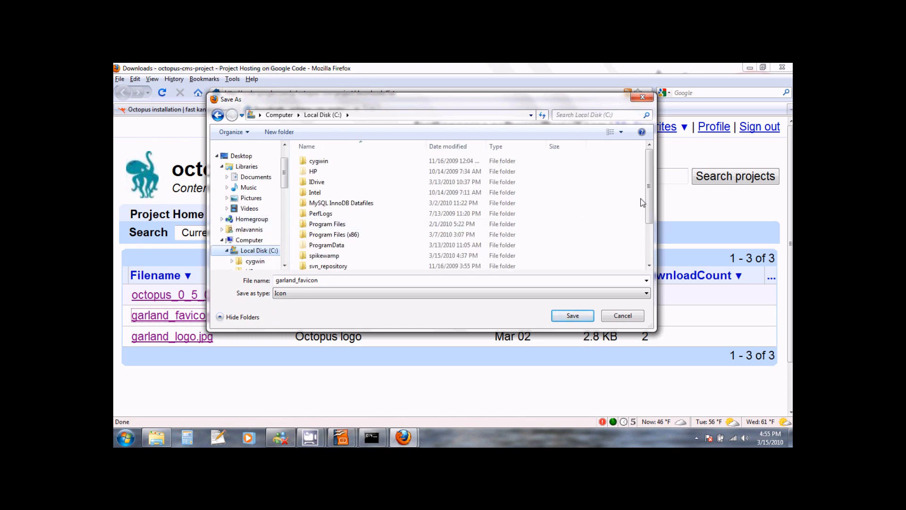
# Step: Browse from C:\spikewamp through spikesource\share\www into the drupal folder
pyautogui.click(323, 255)
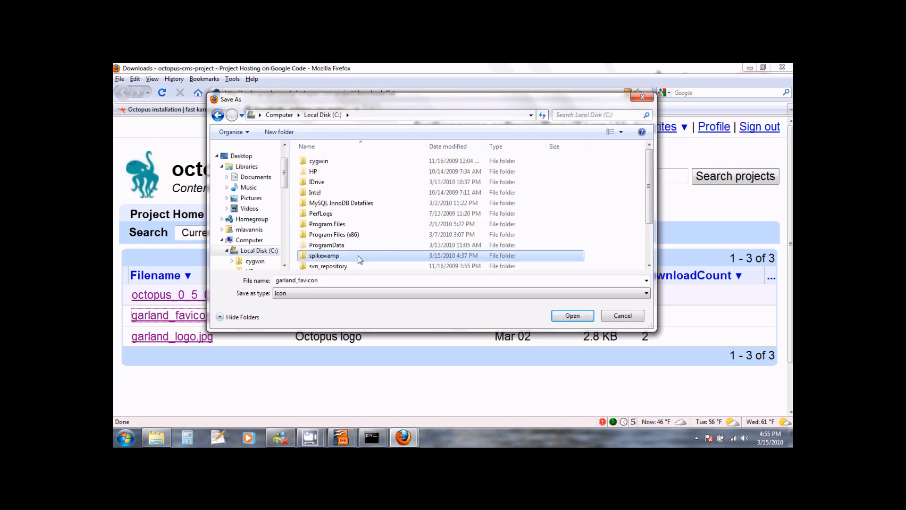
pyautogui.doubleClick(324, 256)
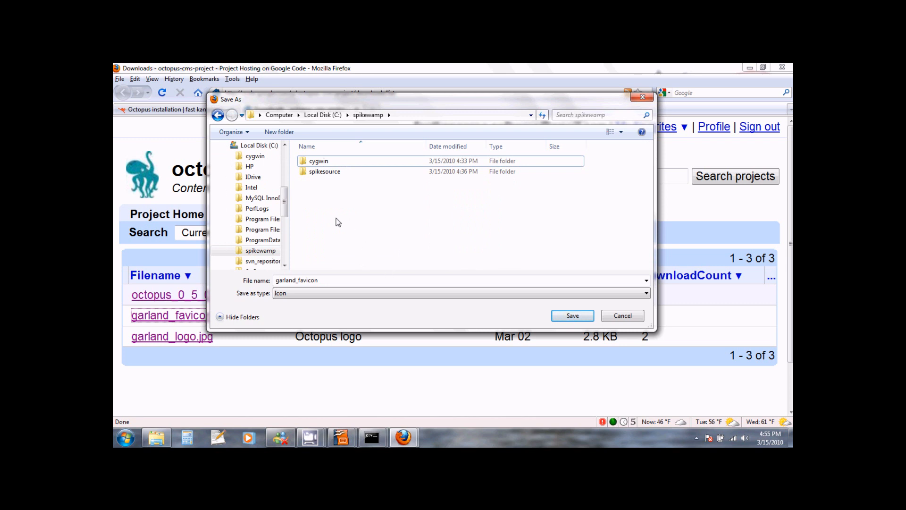
pyautogui.moveTo(341, 172)
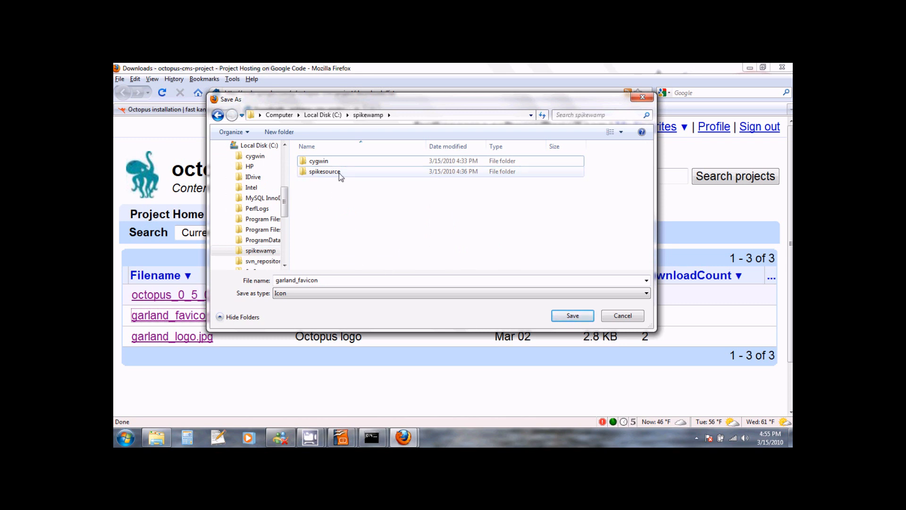
pyautogui.doubleClick(324, 171)
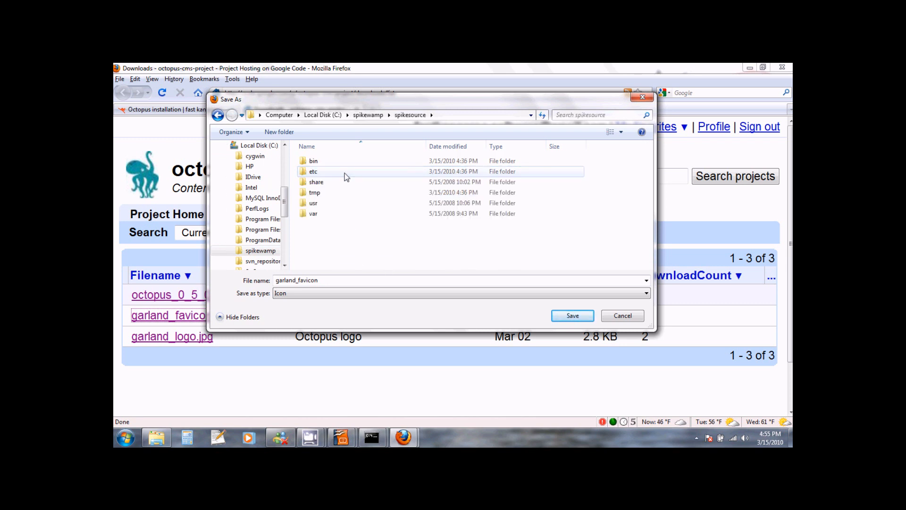
pyautogui.moveTo(348, 185)
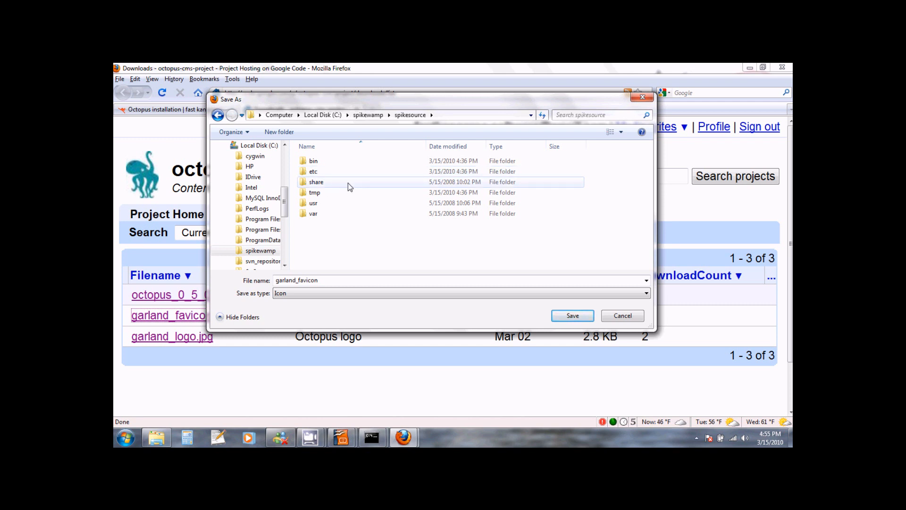
pyautogui.doubleClick(316, 181)
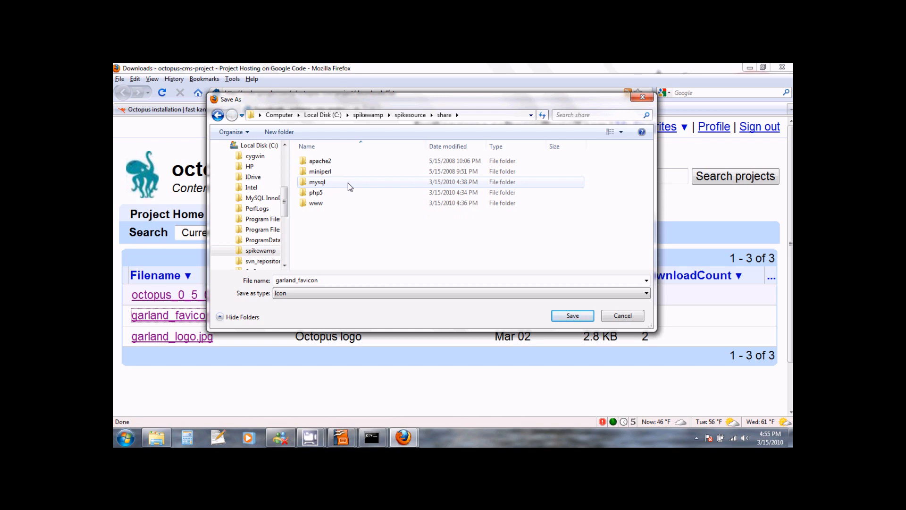
pyautogui.moveTo(340, 207)
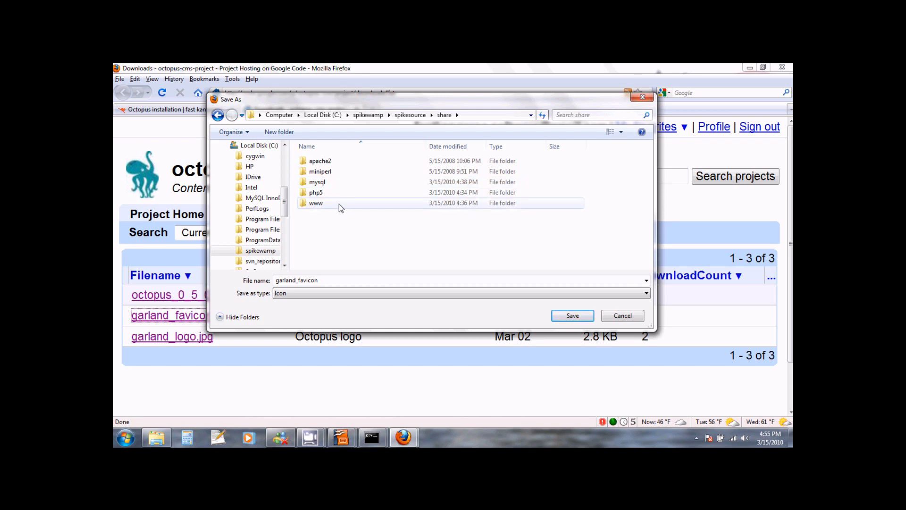
pyautogui.doubleClick(316, 203)
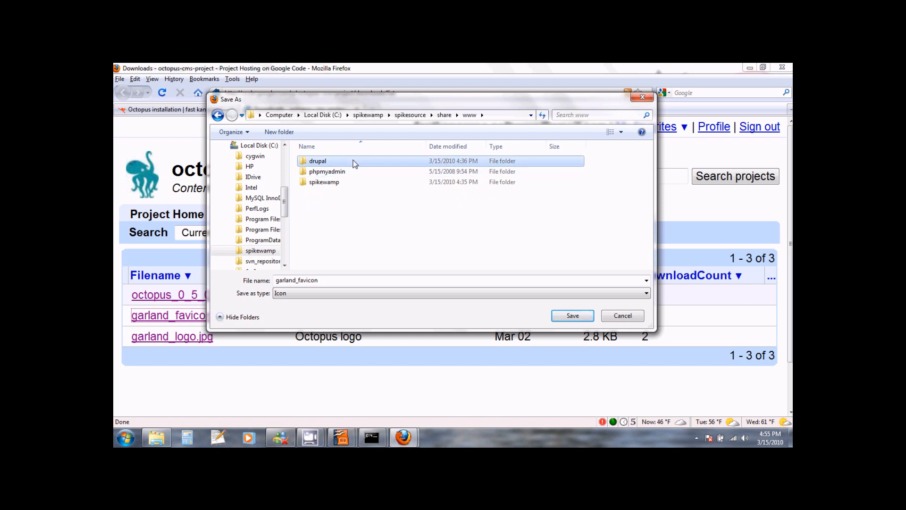
pyautogui.doubleClick(317, 161)
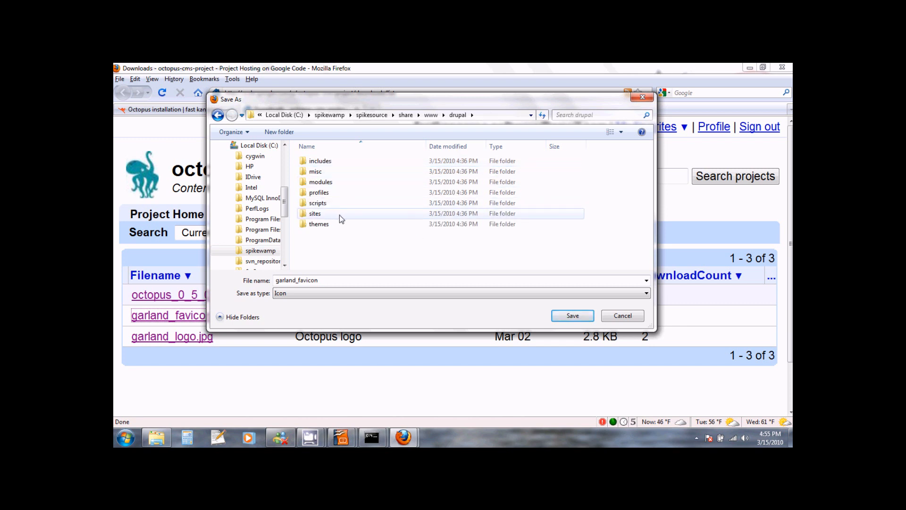
# Step: Continue into sites\default\files and save garland_favicon there
pyautogui.doubleClick(315, 213)
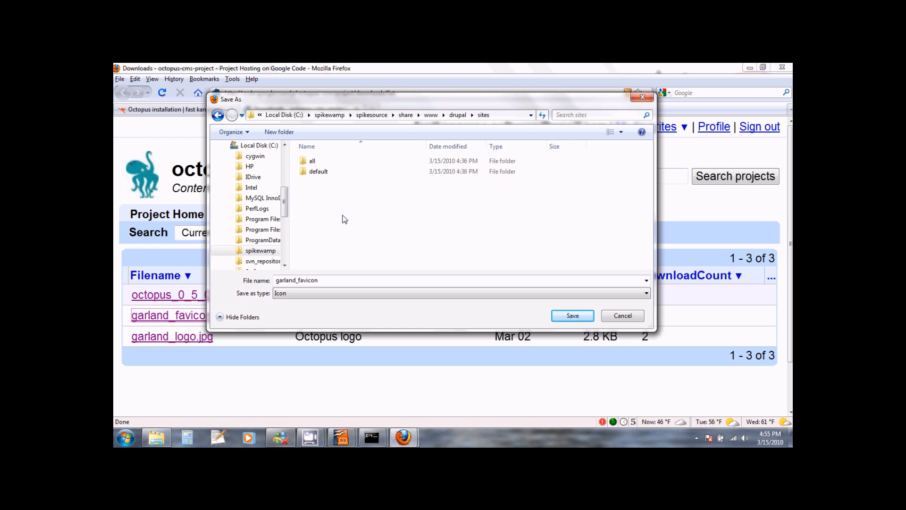
pyautogui.moveTo(335, 196)
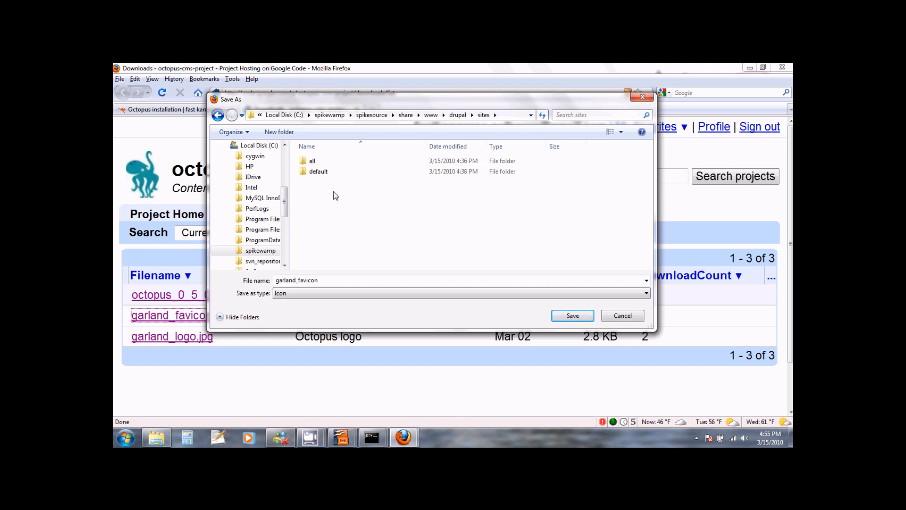
pyautogui.doubleClick(318, 171)
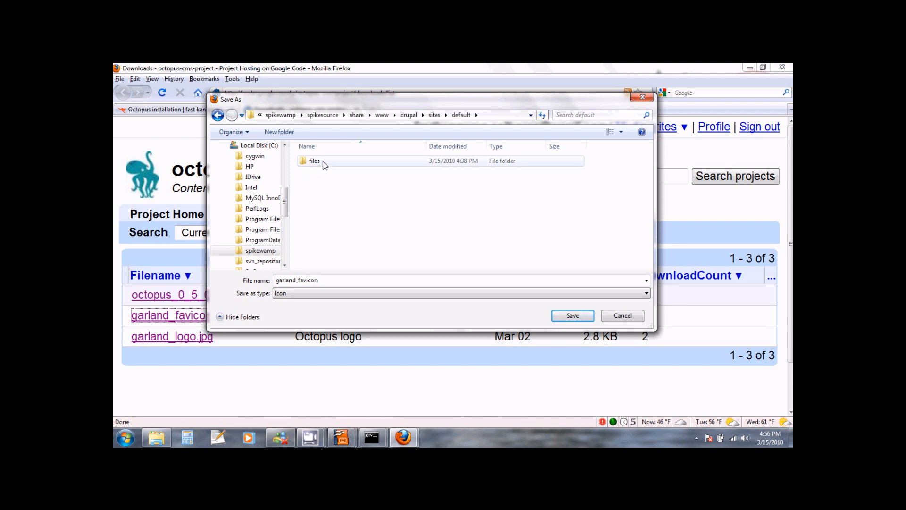
pyautogui.click(315, 160)
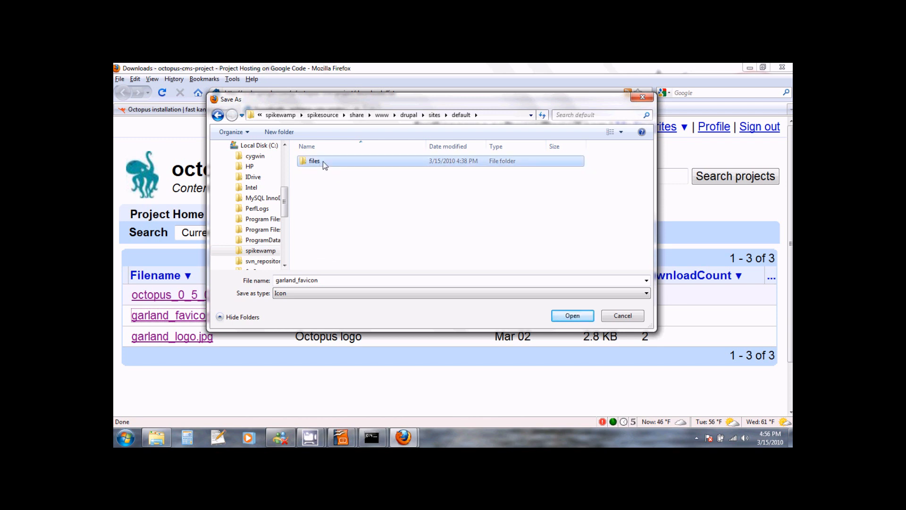
pyautogui.doubleClick(315, 161)
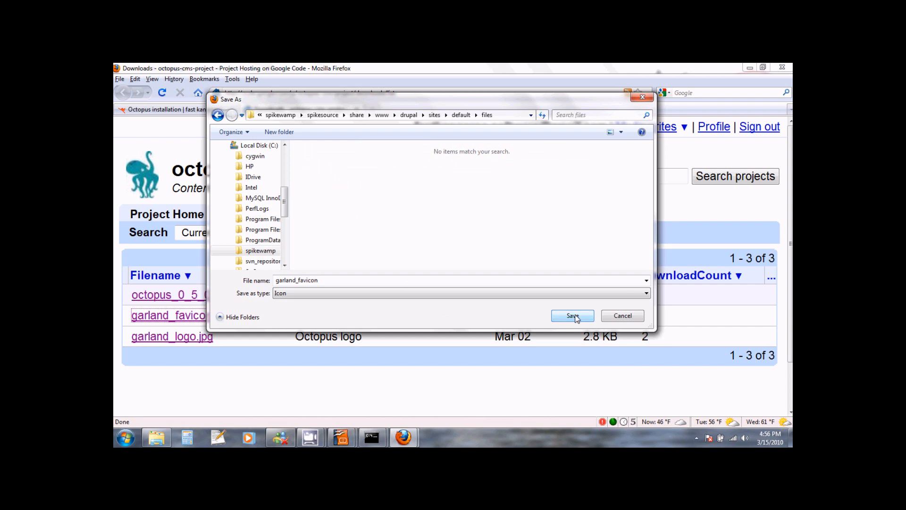
pyautogui.click(572, 315)
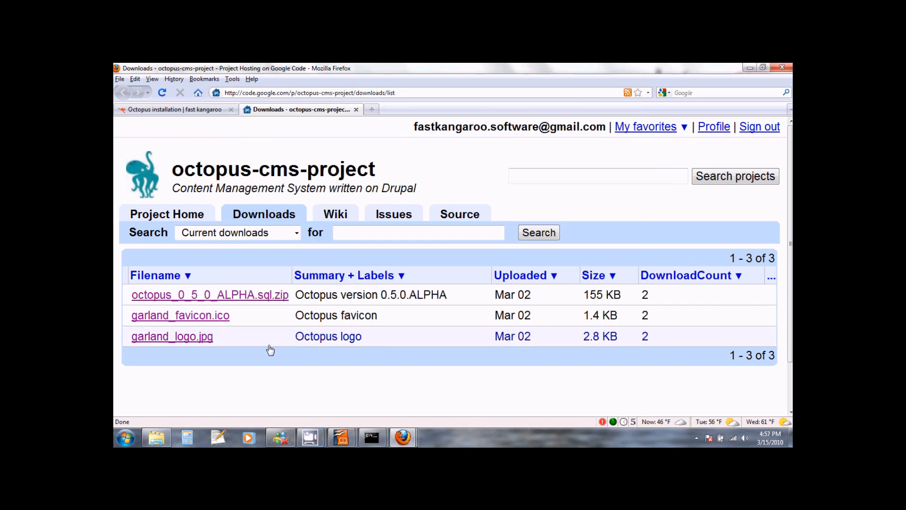
pyautogui.moveTo(328, 336)
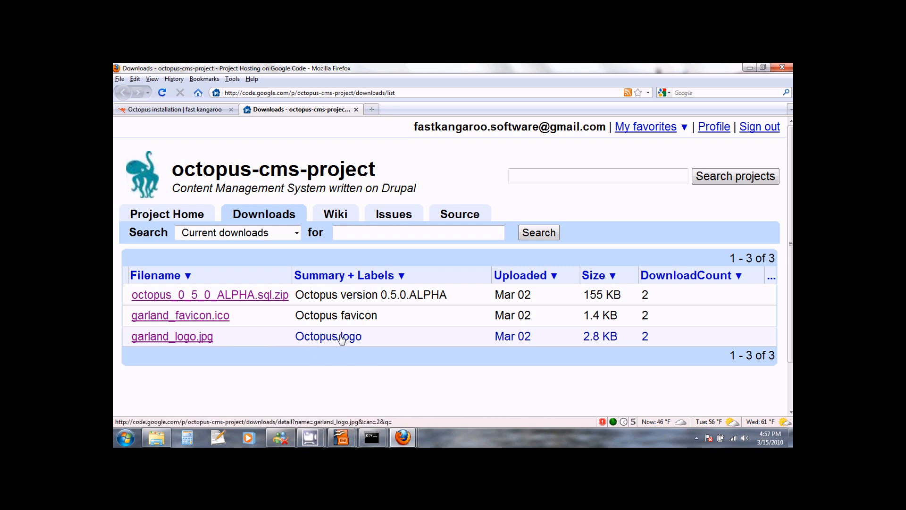
pyautogui.moveTo(283, 346)
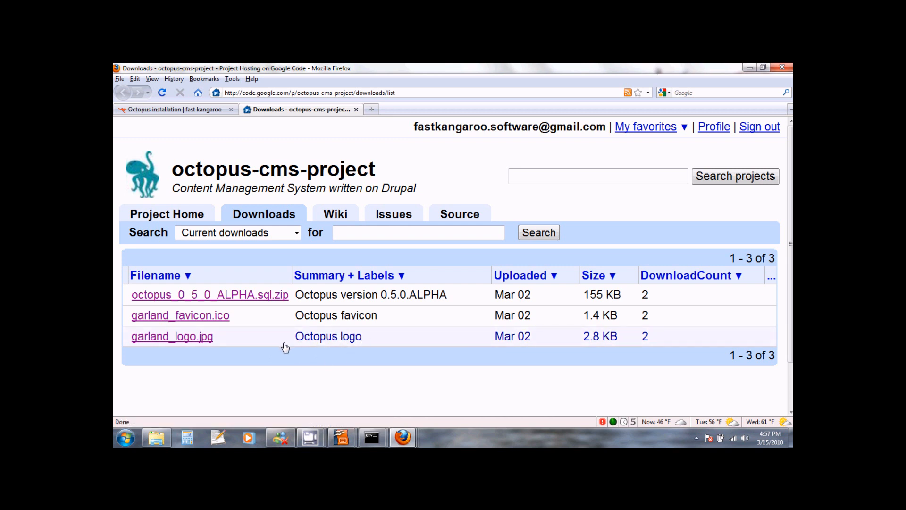
pyautogui.moveTo(172, 336)
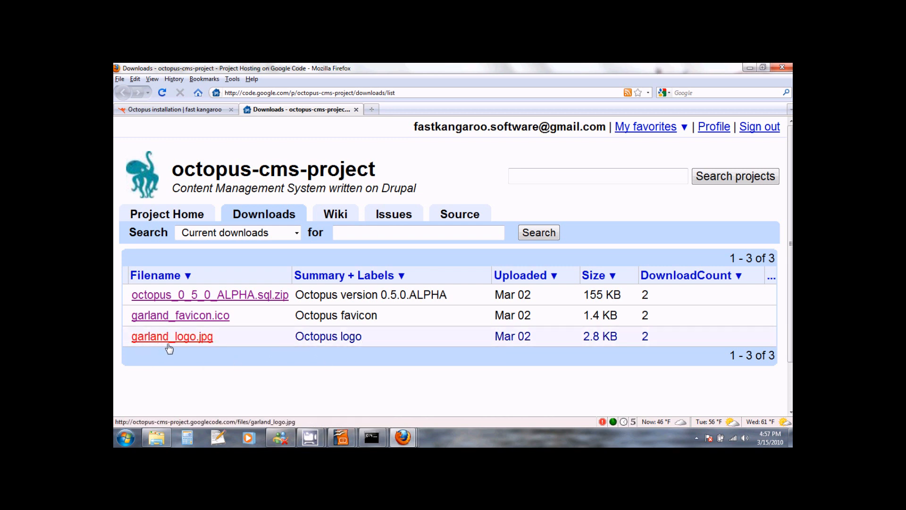
pyautogui.moveTo(203, 344)
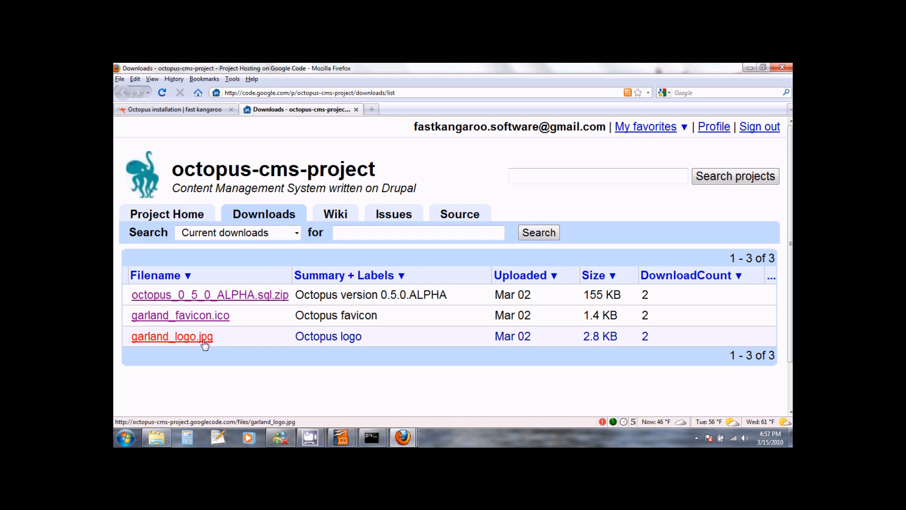
# Step: Choose Save Link As on the garland_logo.jpg link to bring up its save dialog
pyautogui.rightClick(172, 335)
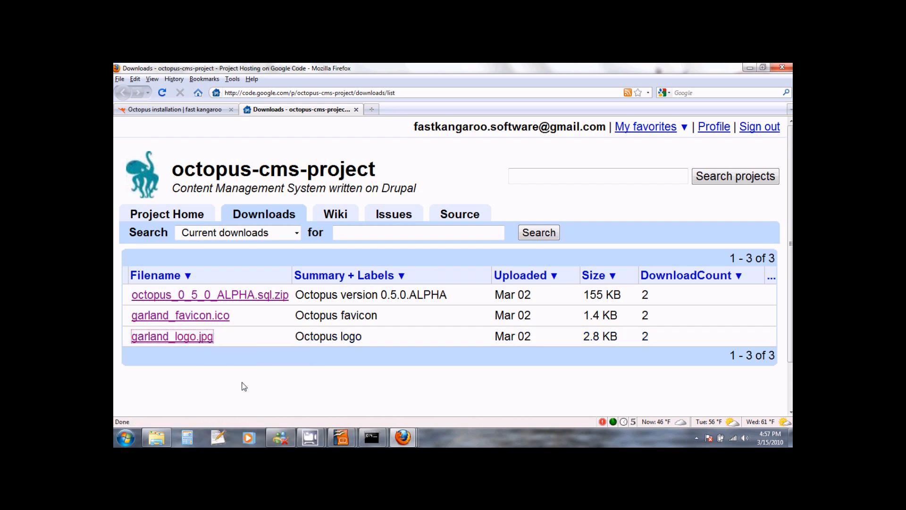
pyautogui.click(172, 336)
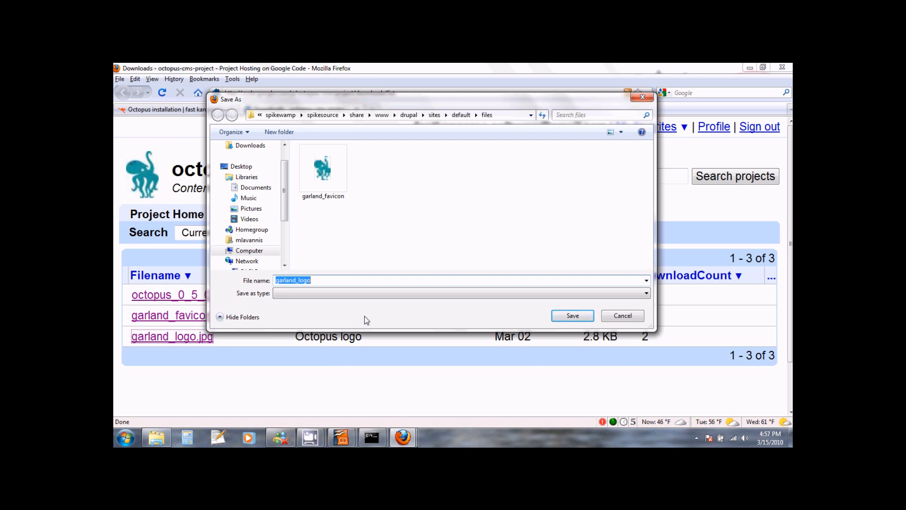
pyautogui.moveTo(416, 317)
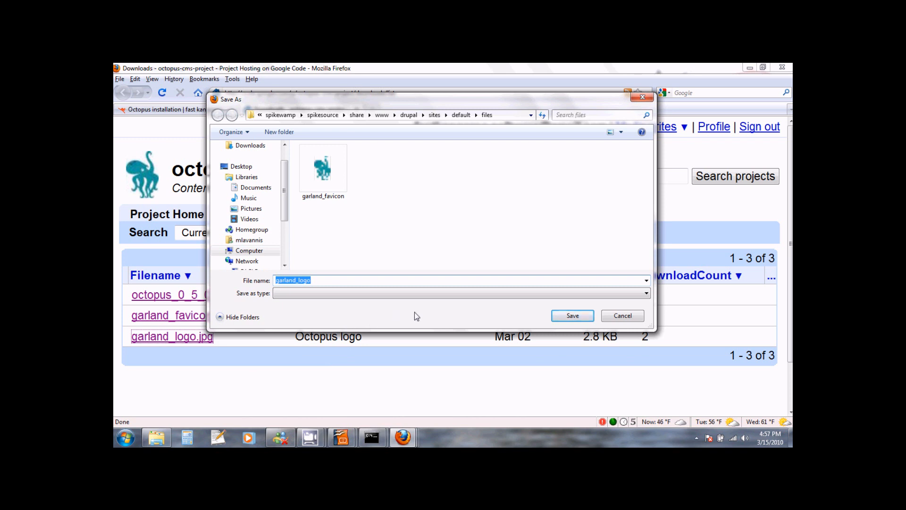
pyautogui.moveTo(440, 318)
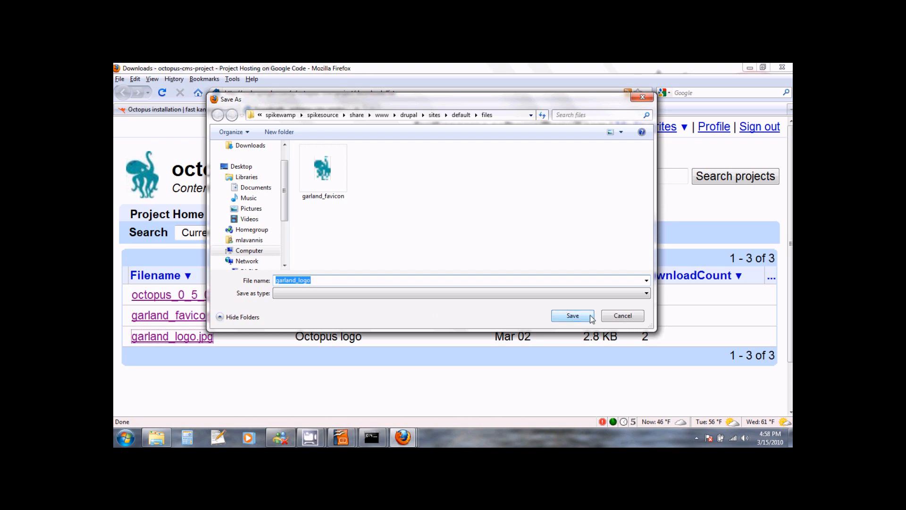
pyautogui.moveTo(591, 323)
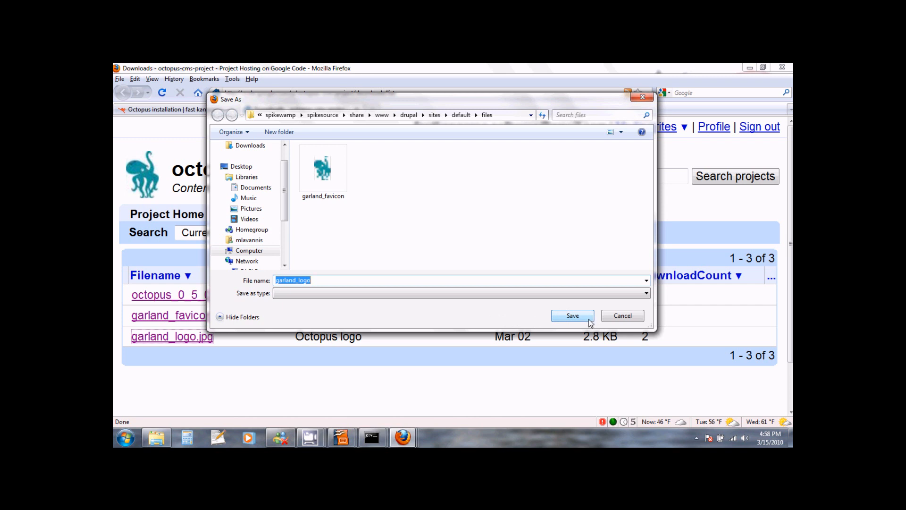